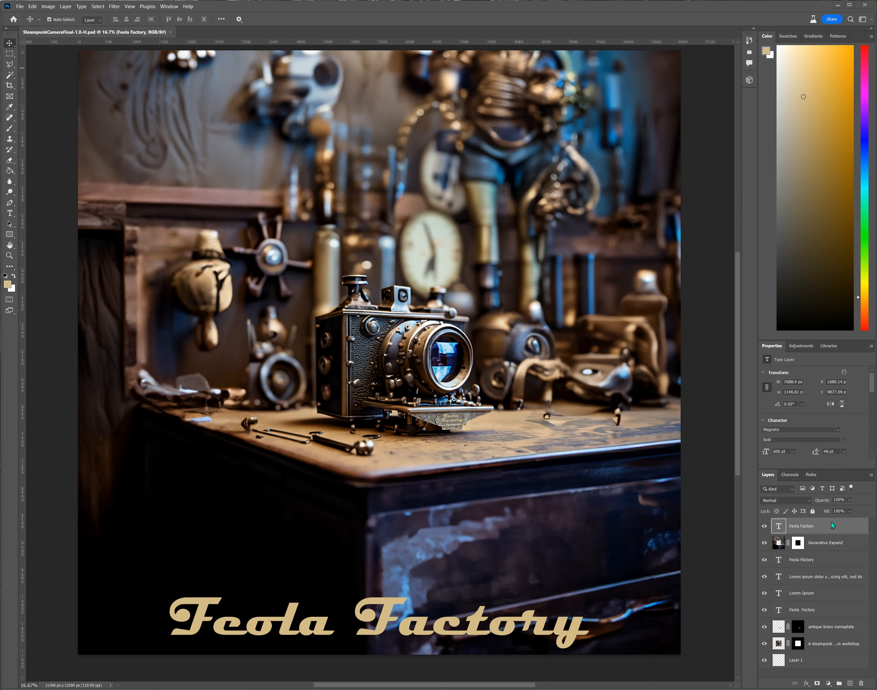
mouse_move(849, 566)
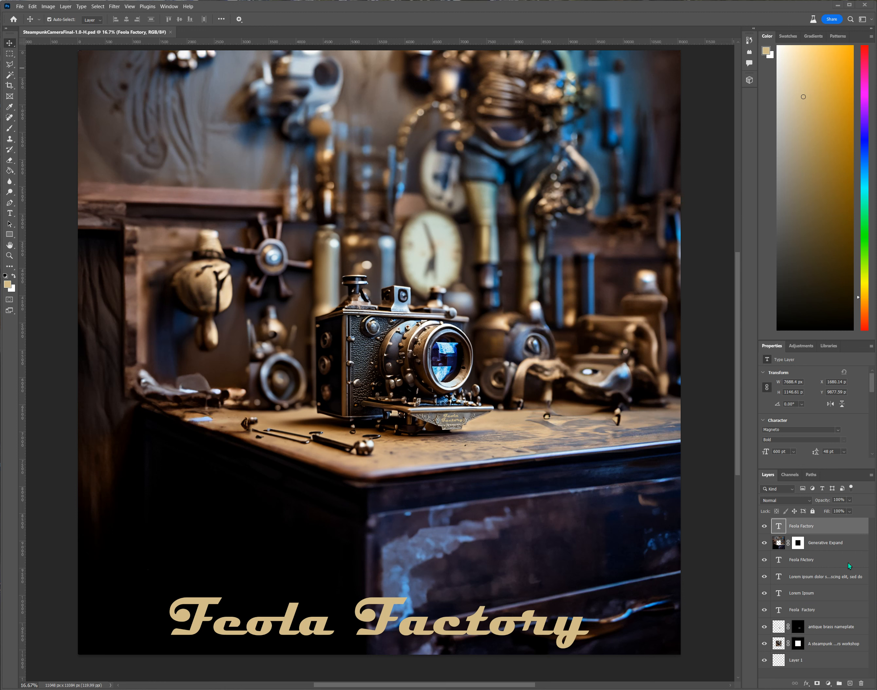
mouse_move(591, 440)
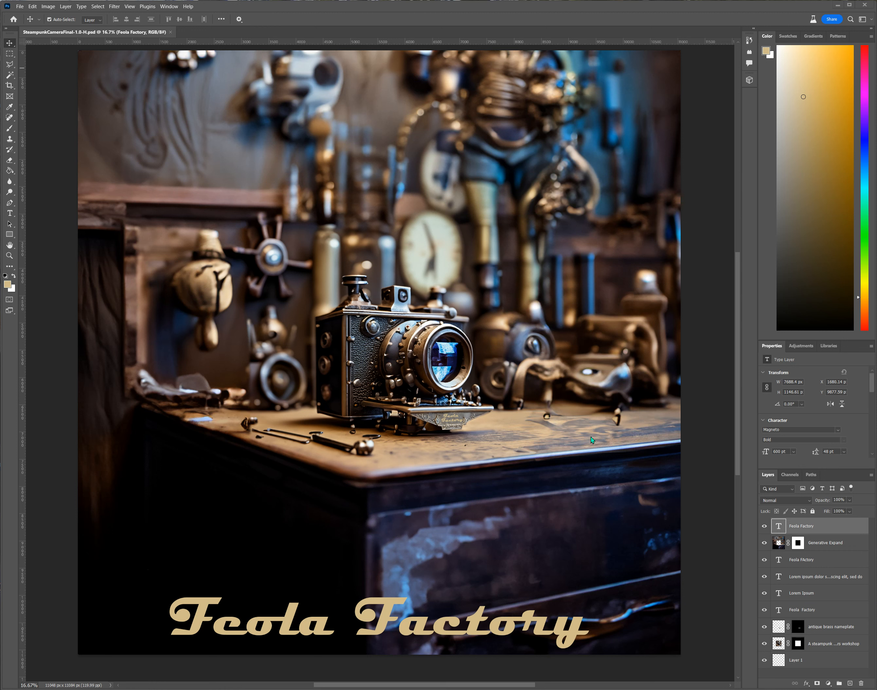
mouse_move(208, 533)
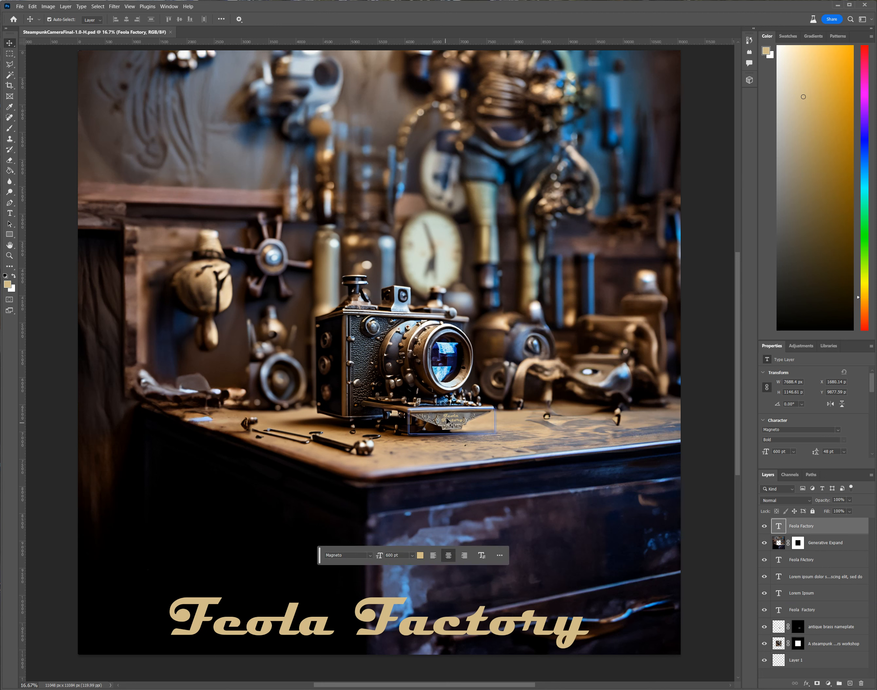
Save a copy as JPEG named SteampunkCameraFinal-1.0.jpg in the FeolaFactoryLLC folder.
click(833, 644)
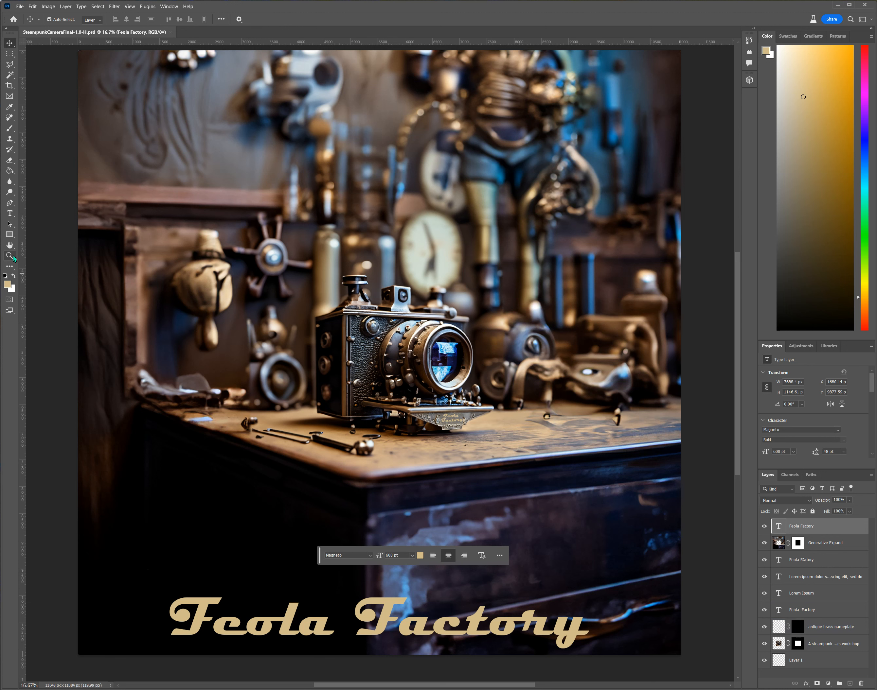
click(10, 255)
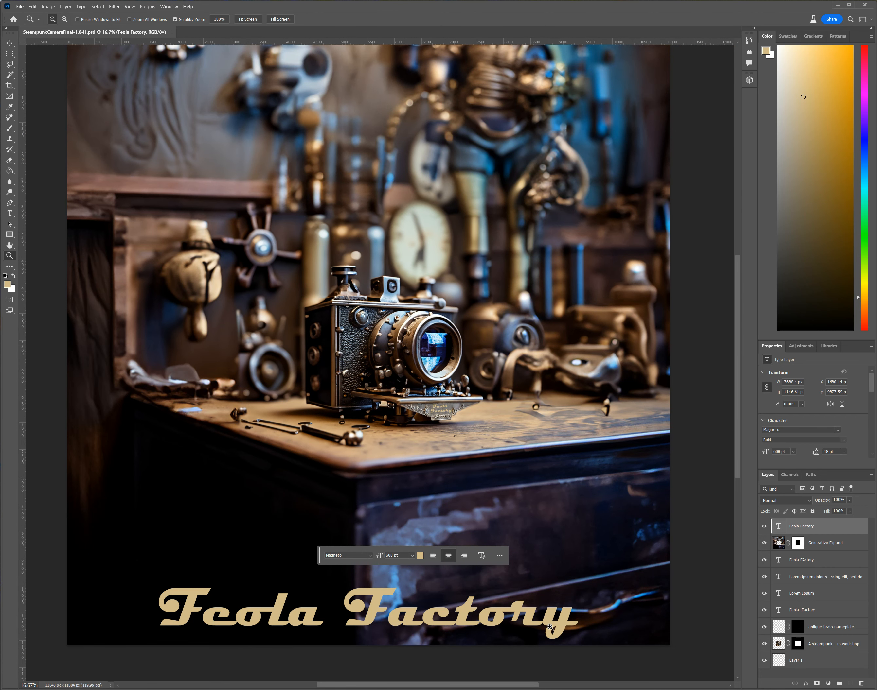
mouse_move(369, 282)
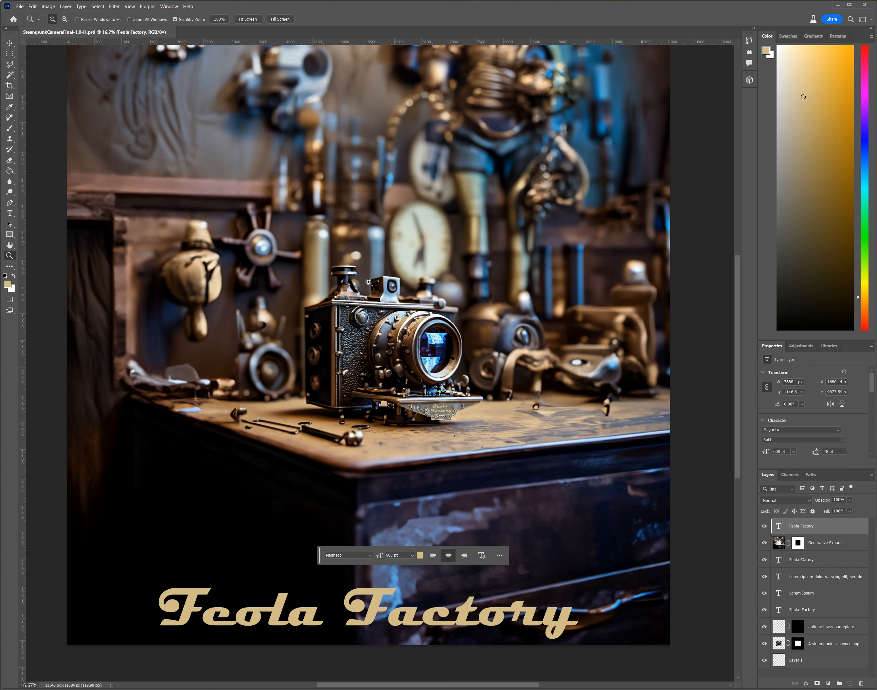
mouse_move(414, 230)
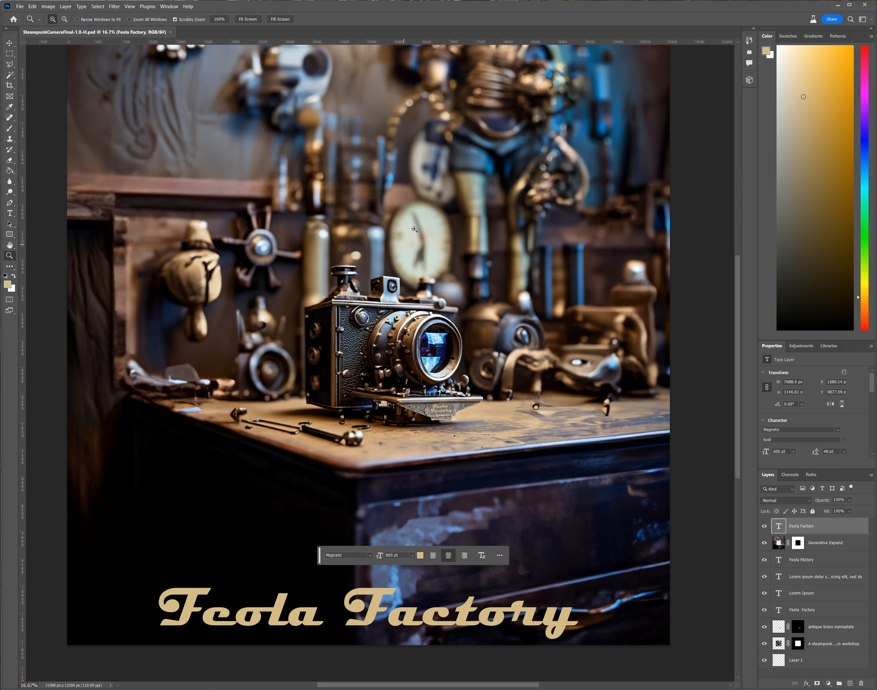
mouse_move(274, 120)
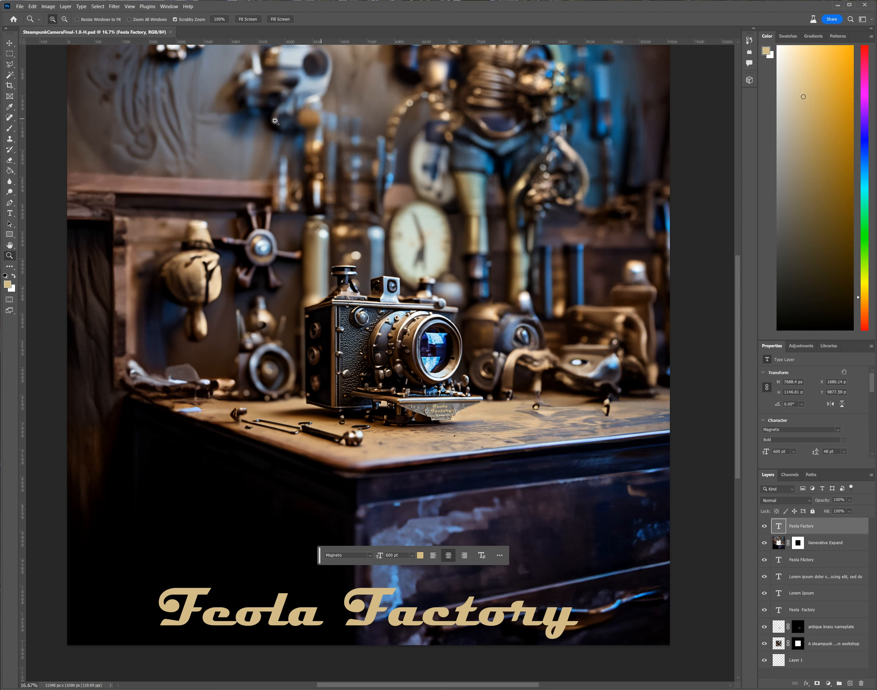
mouse_move(577, 462)
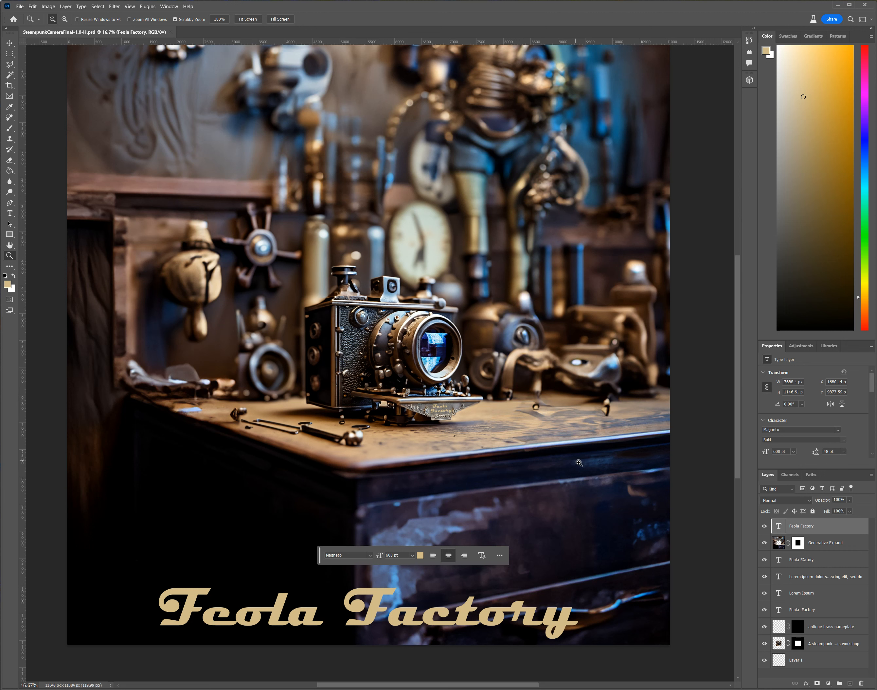
mouse_move(358, 279)
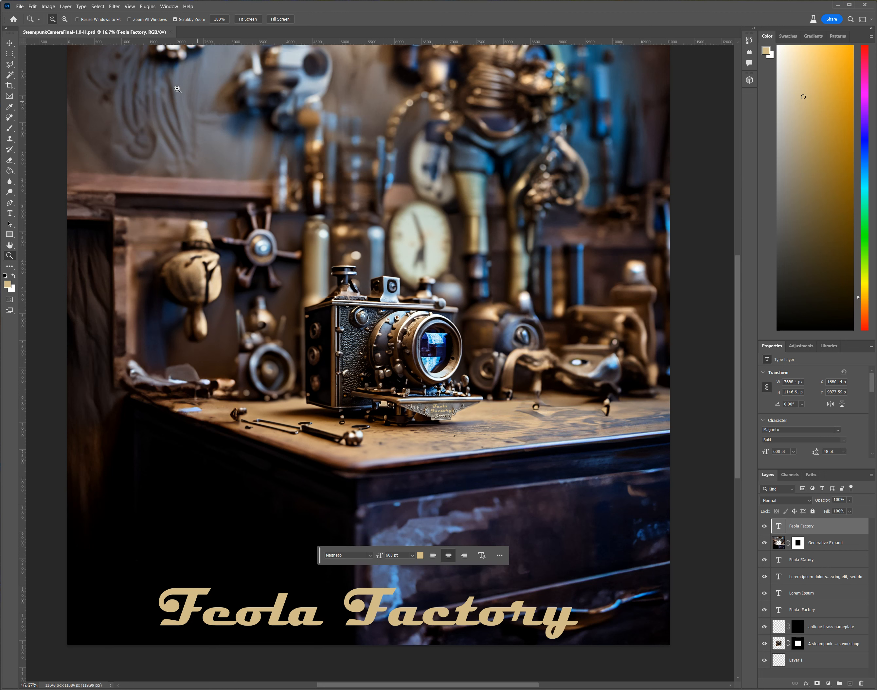
click(19, 5)
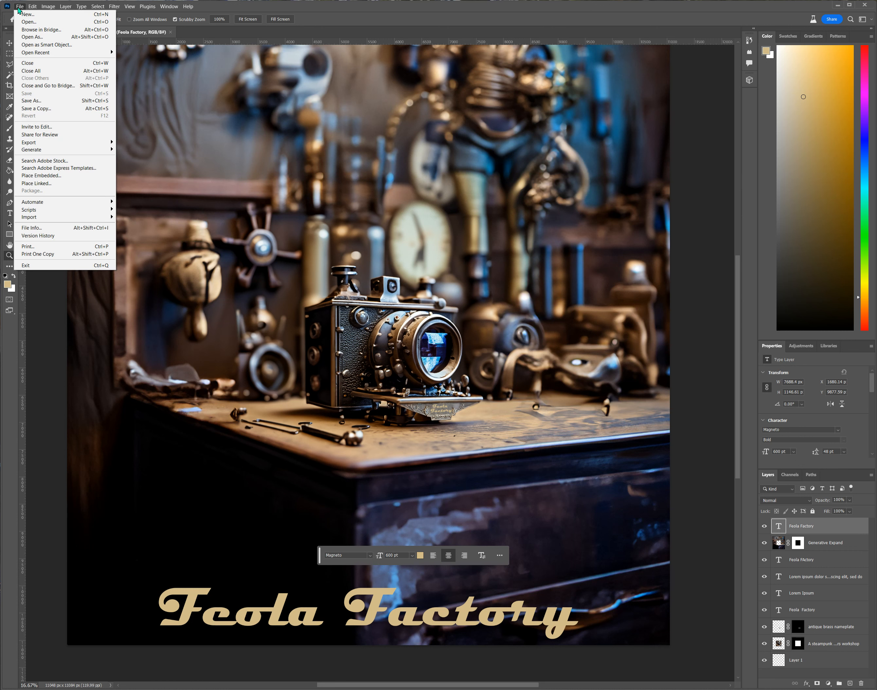
mouse_move(36, 108)
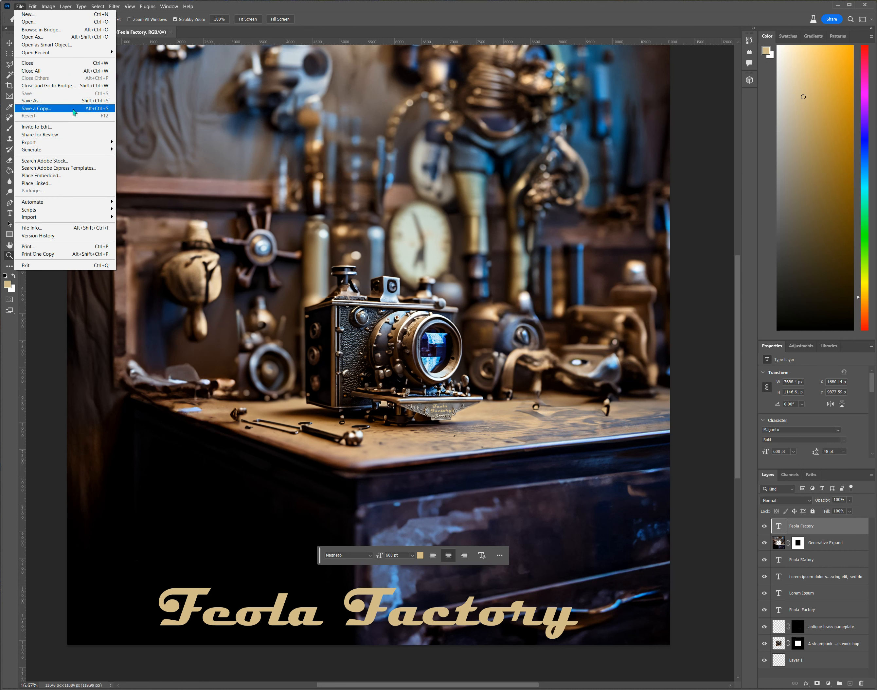
click(36, 108)
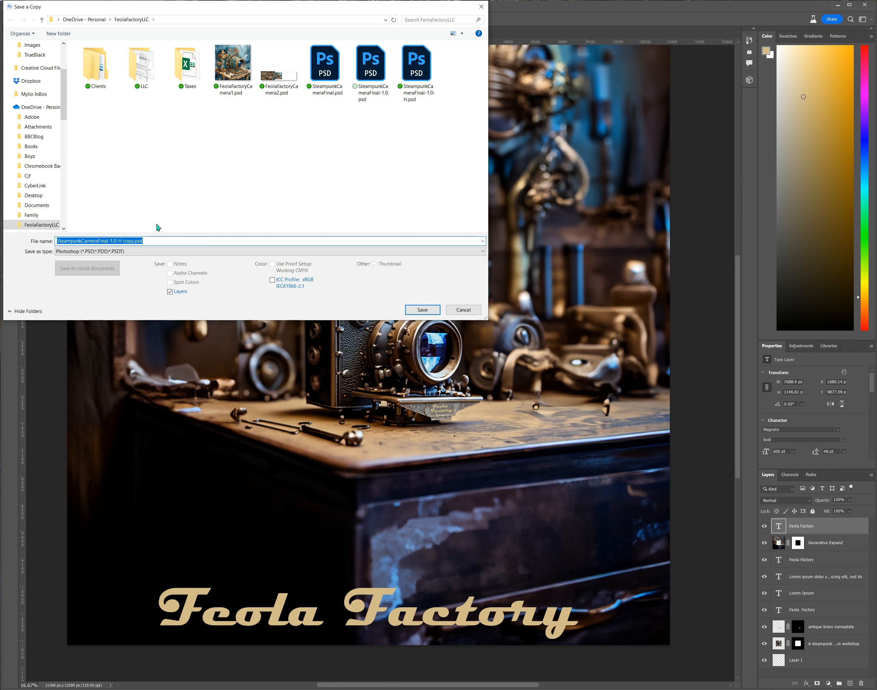
click(269, 252)
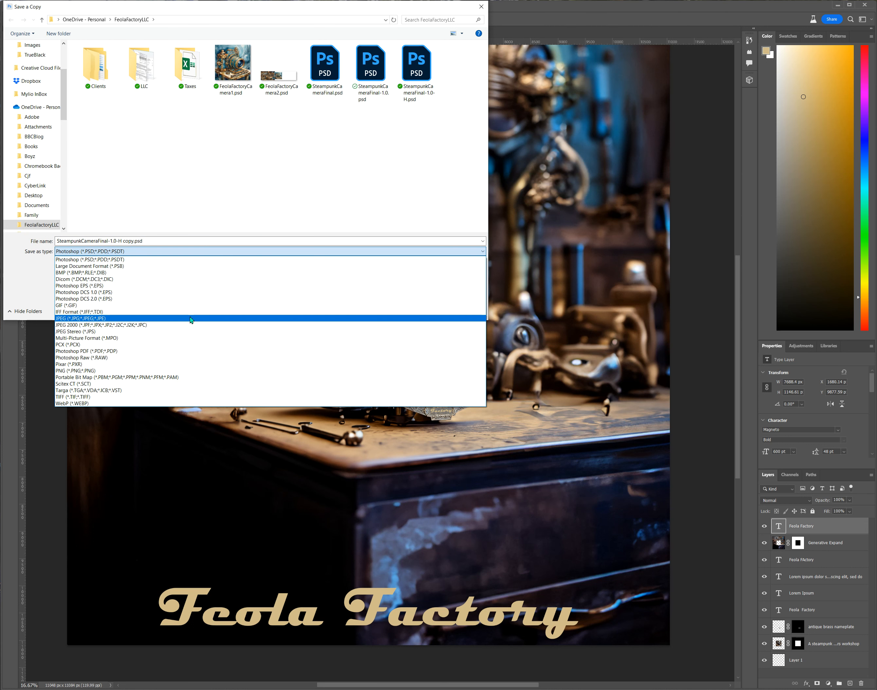
click(81, 317)
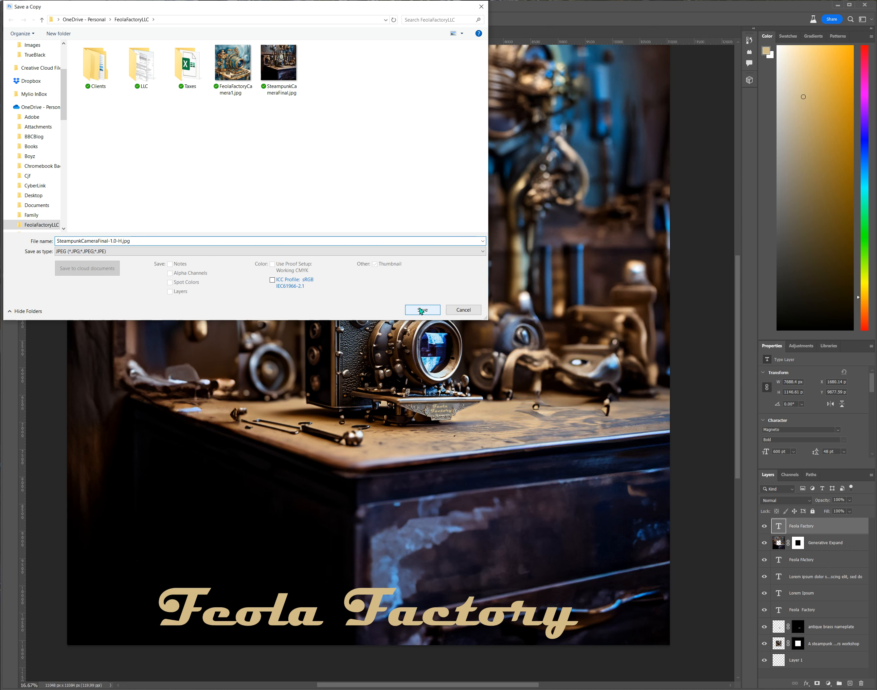
text(SteampunkCameraFinal-1.0.jpg)
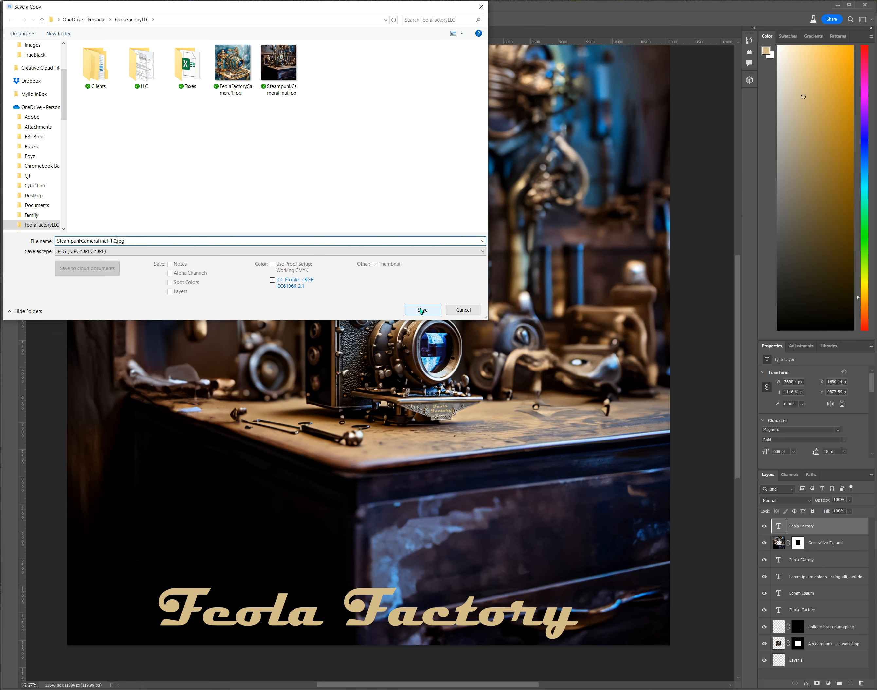
click(423, 310)
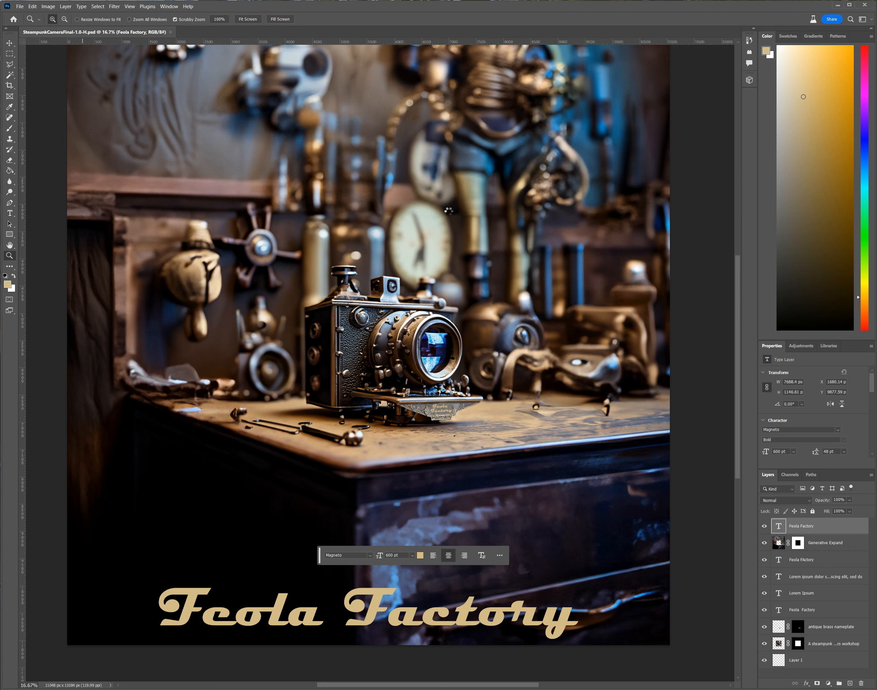
mouse_move(458, 201)
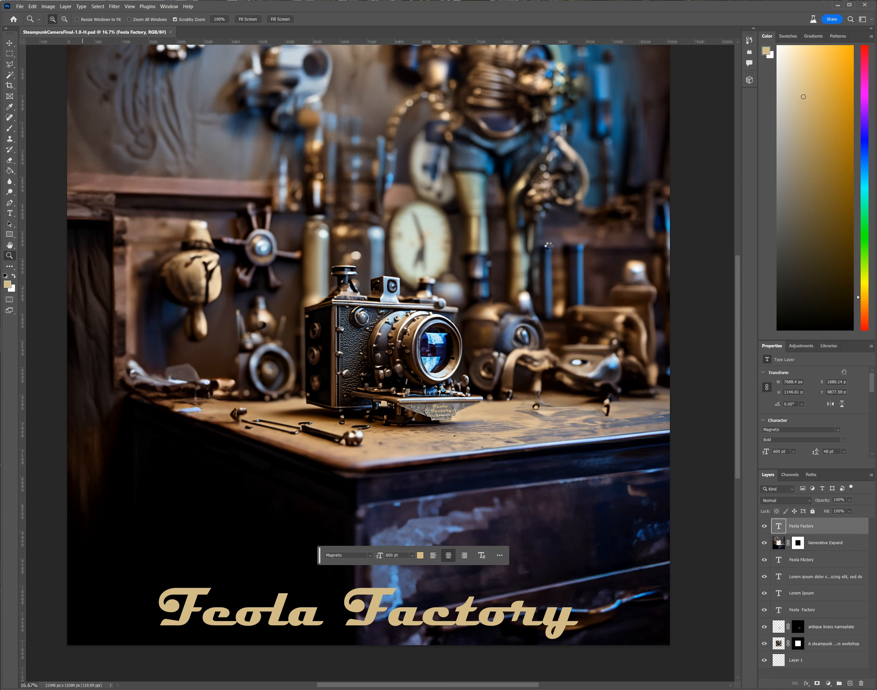
mouse_move(560, 241)
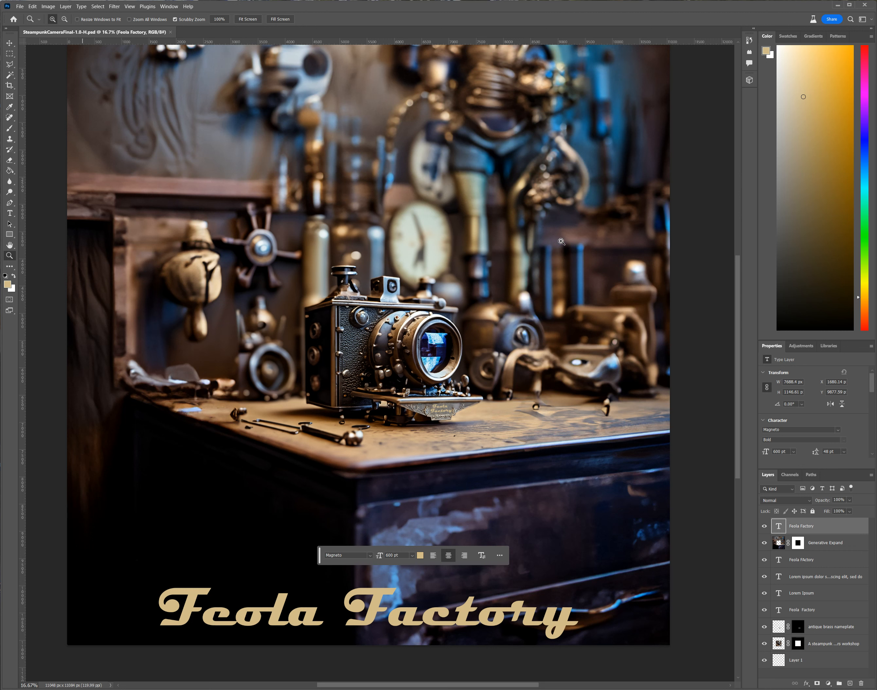
mouse_move(698, 243)
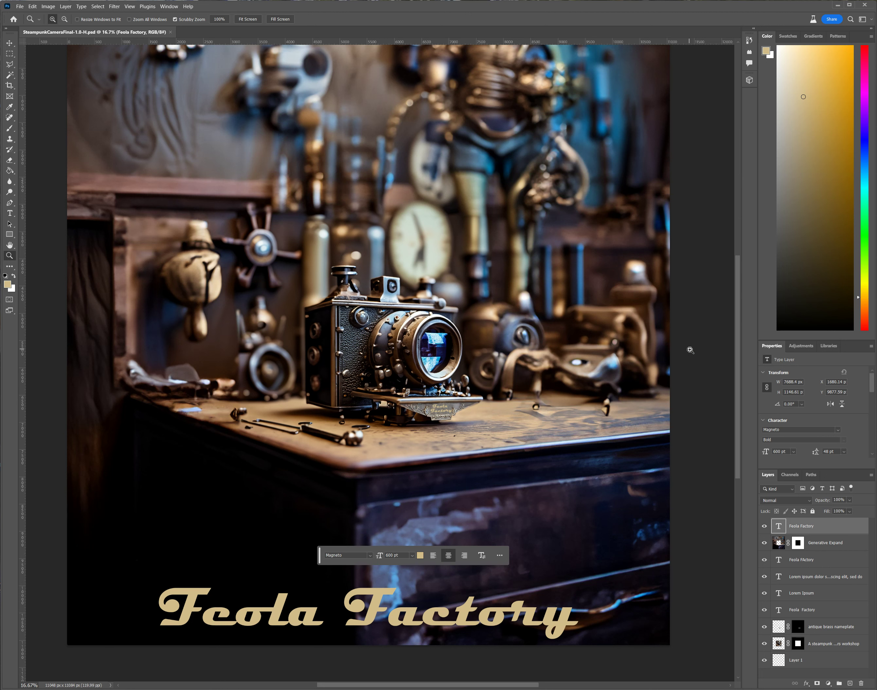
Move the gold 'Feola Factory' text up from the bottom edge onto the desk front below the camera.
click(8, 43)
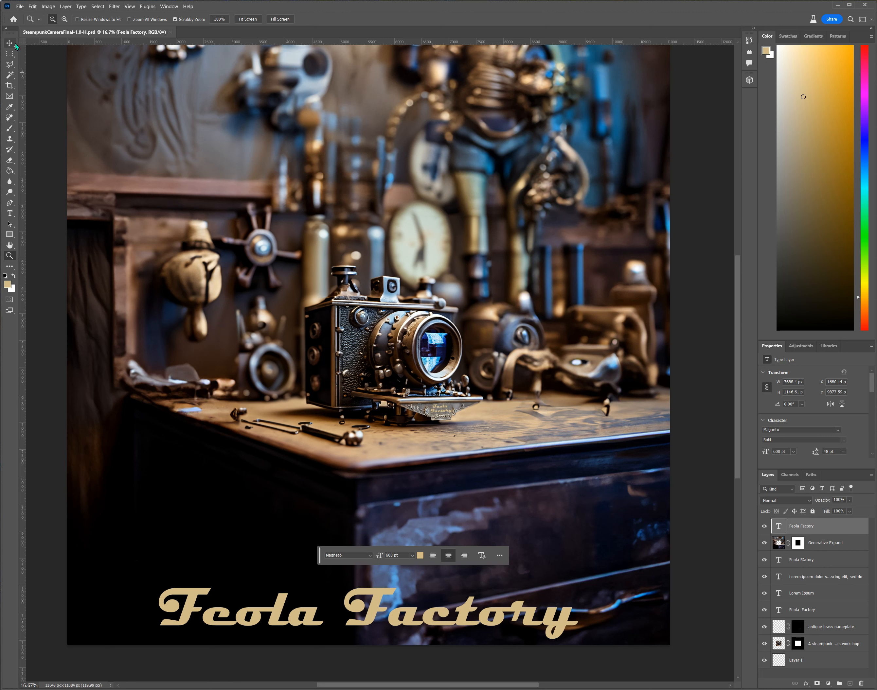
mouse_move(7, 43)
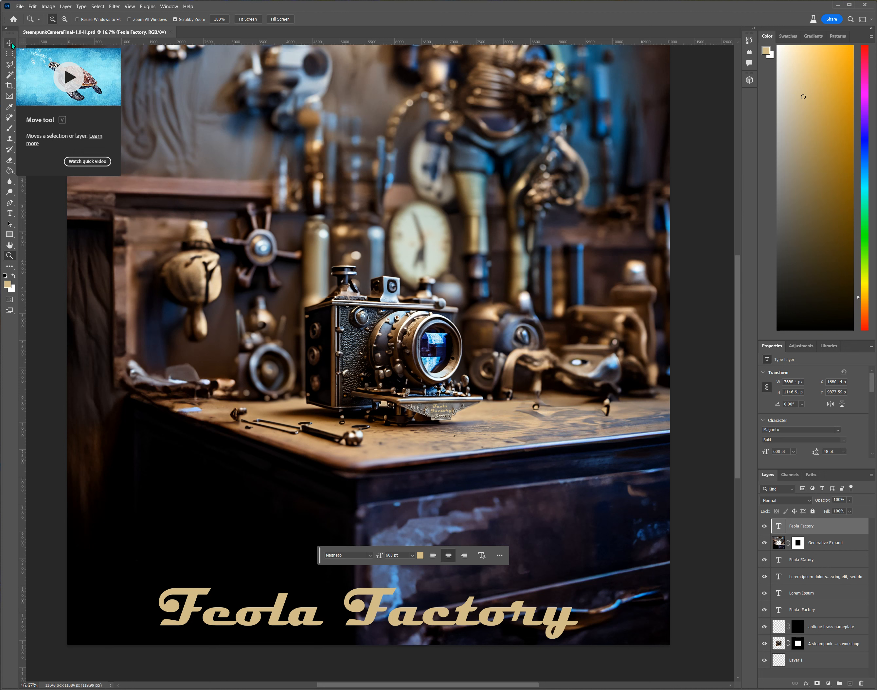
click(9, 42)
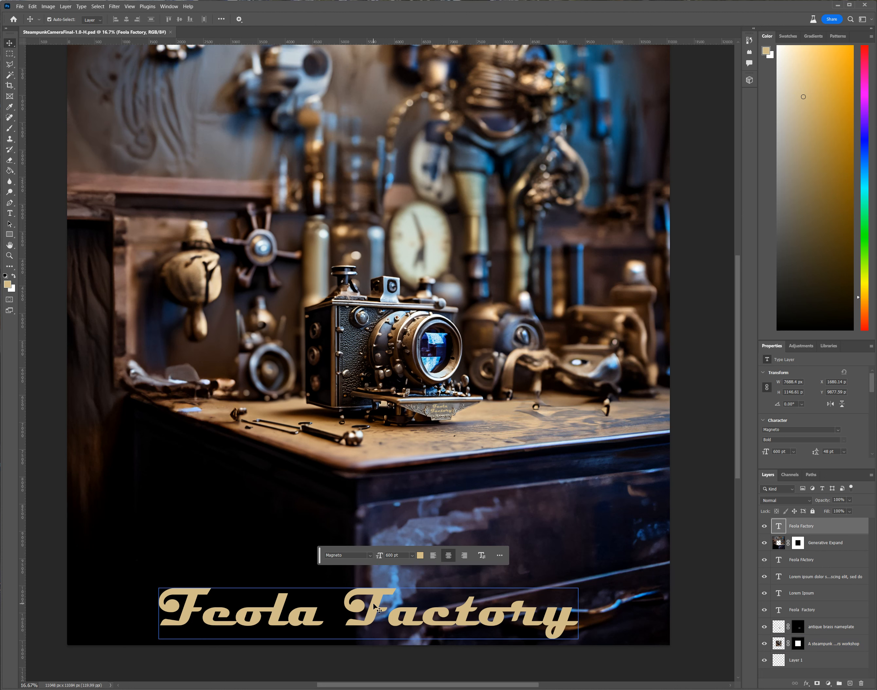
drag(369, 612, 391, 492)
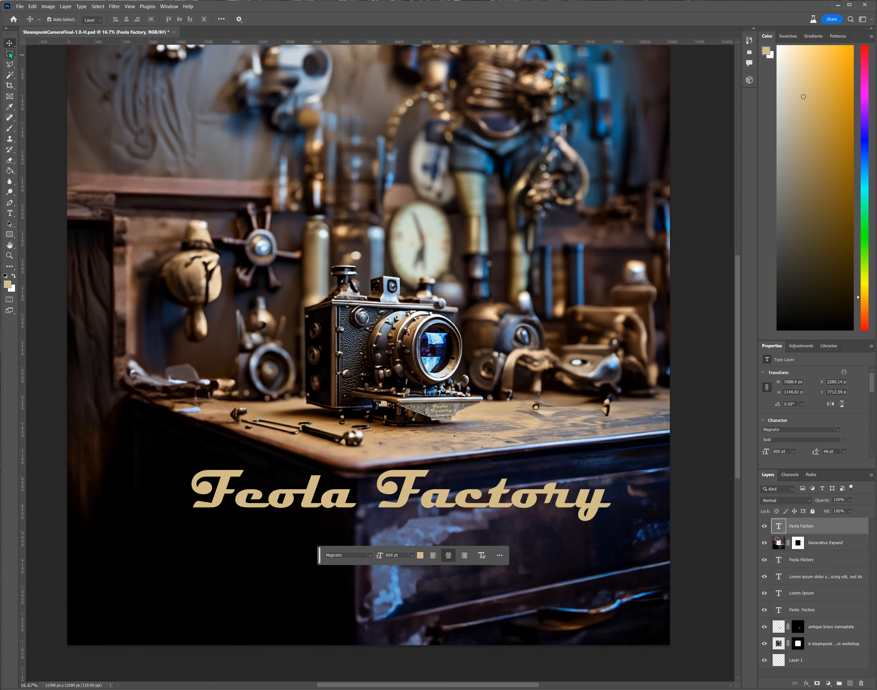
click(9, 52)
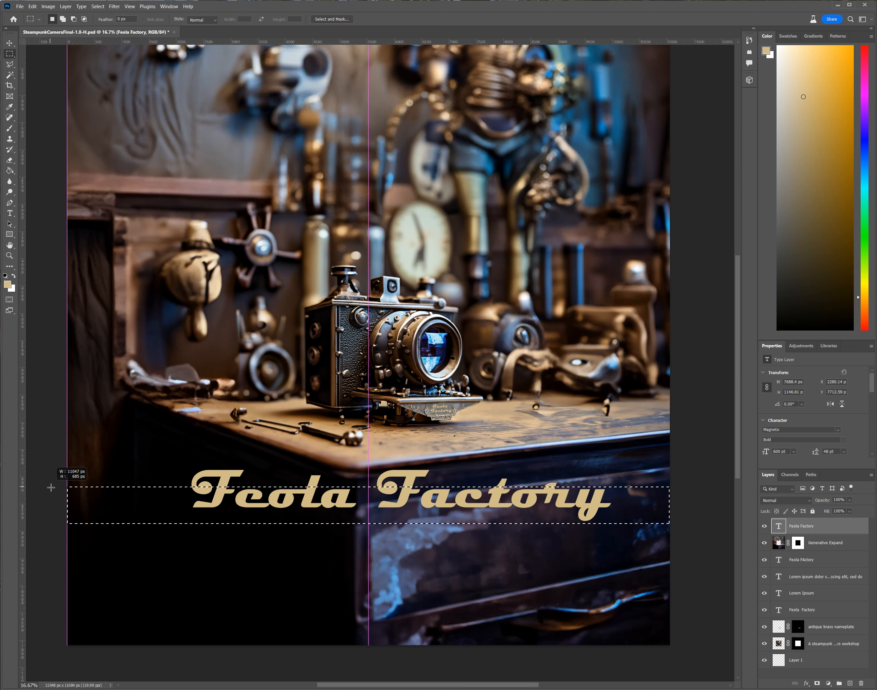
Select a wide band around the camera and title and crop the image to that banner strip.
drag(50, 488, 59, 243)
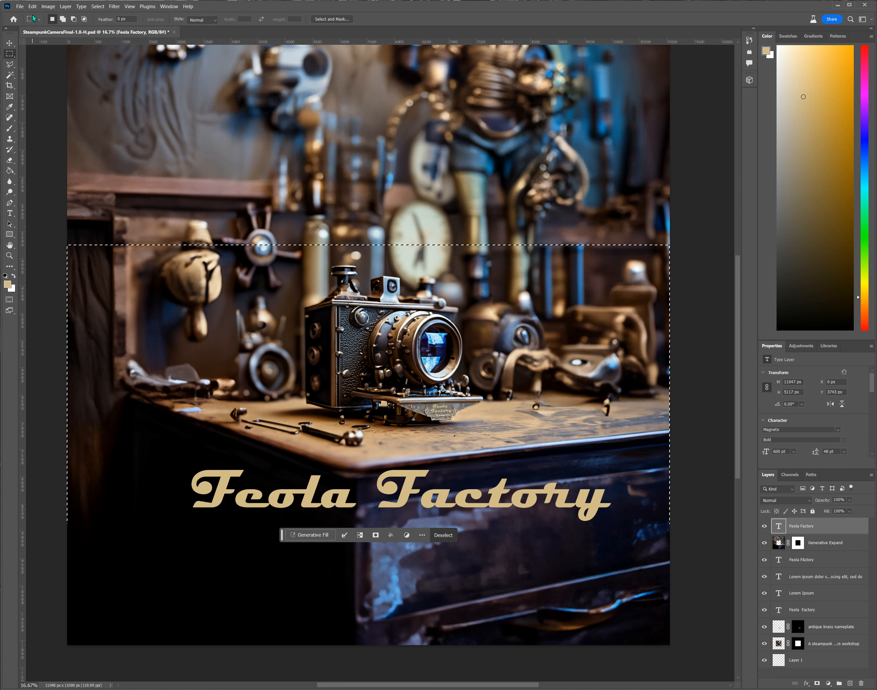
click(48, 6)
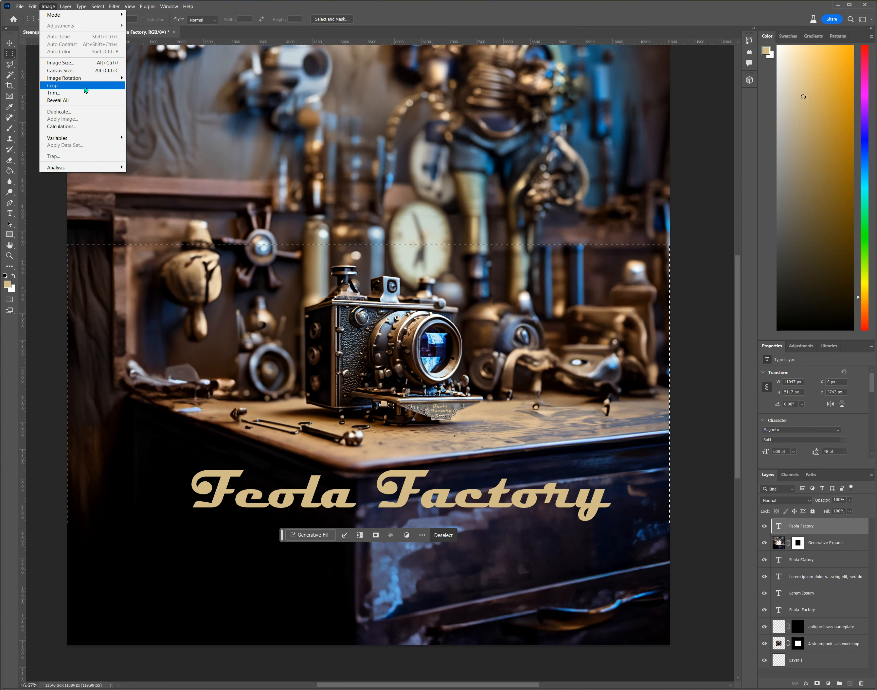
click(52, 85)
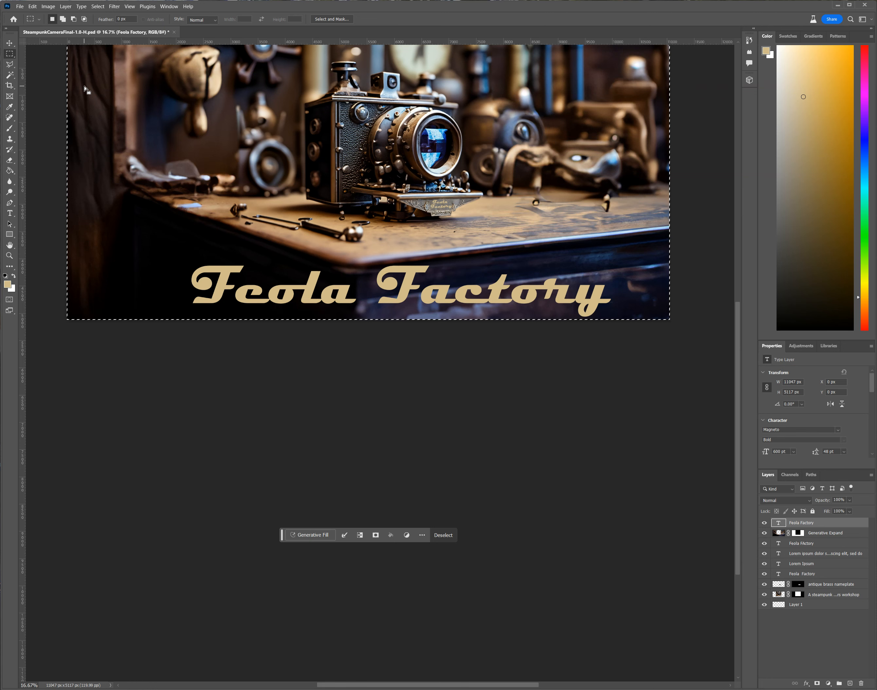
mouse_move(524, 314)
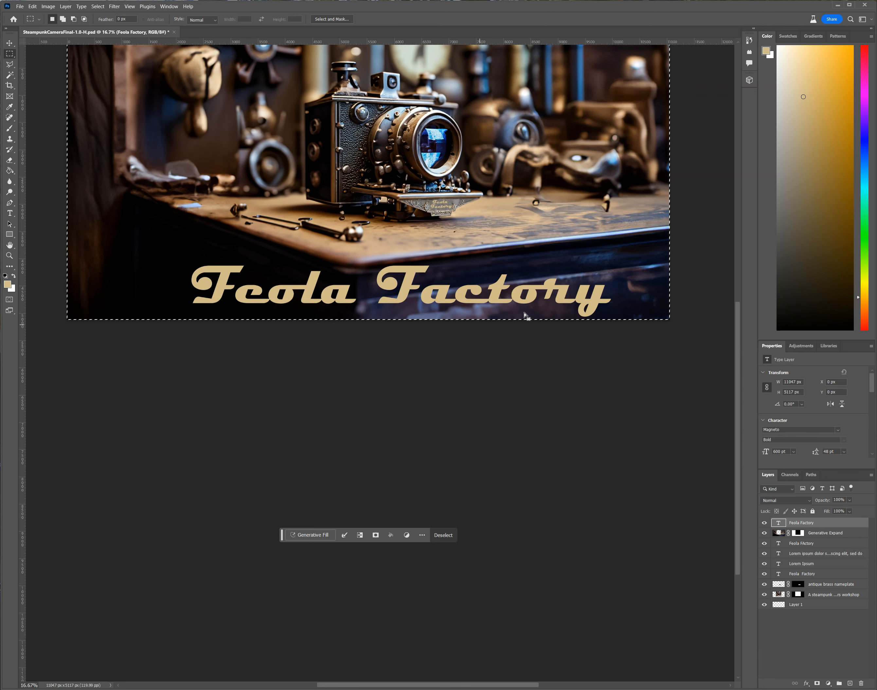
mouse_move(358, 310)
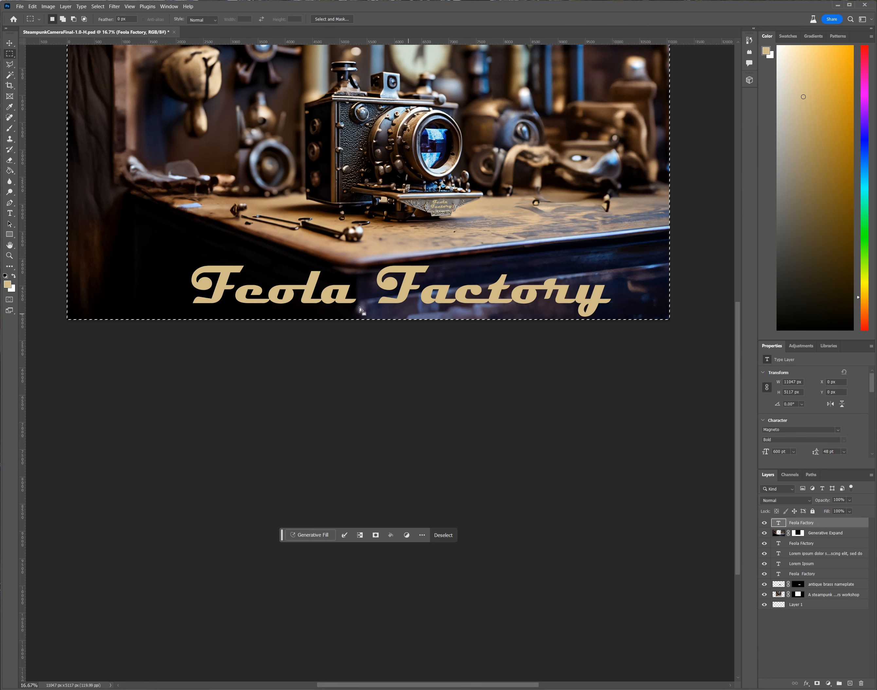
mouse_move(481, 318)
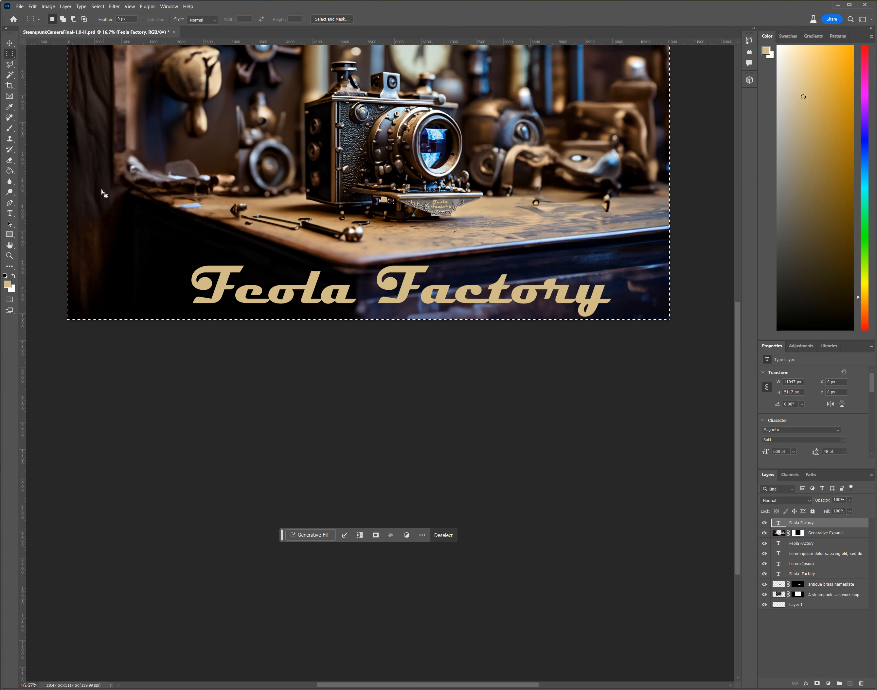
Save the banner document, then dismiss the error refusing a copy save during background saving.
click(21, 6)
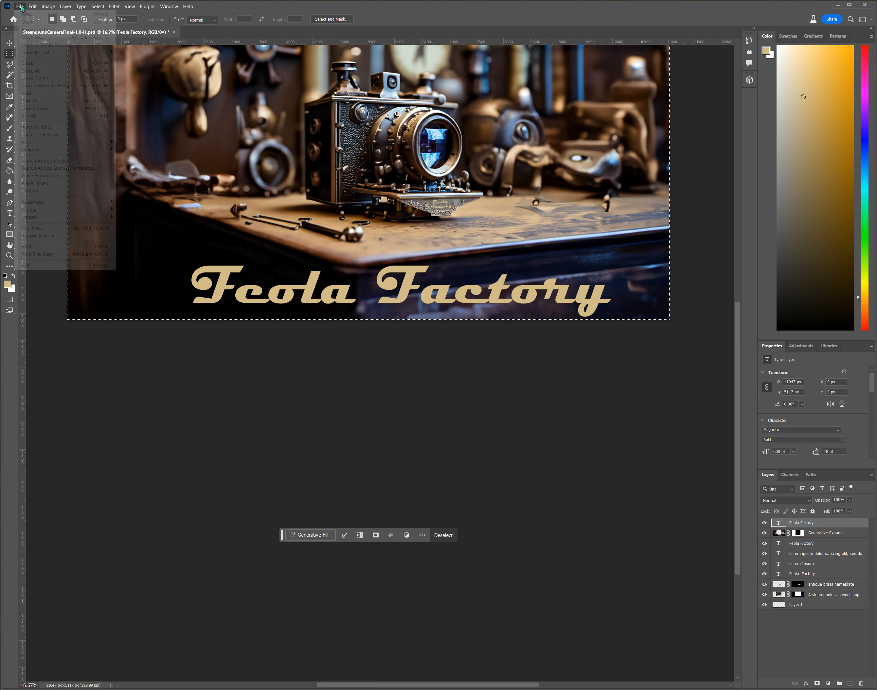
click(21, 6)
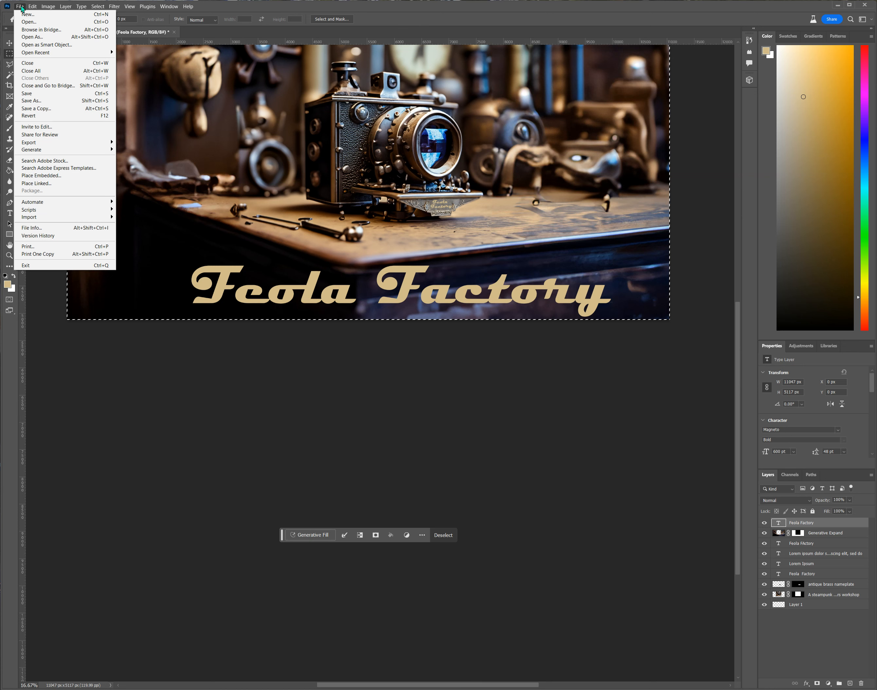
click(27, 94)
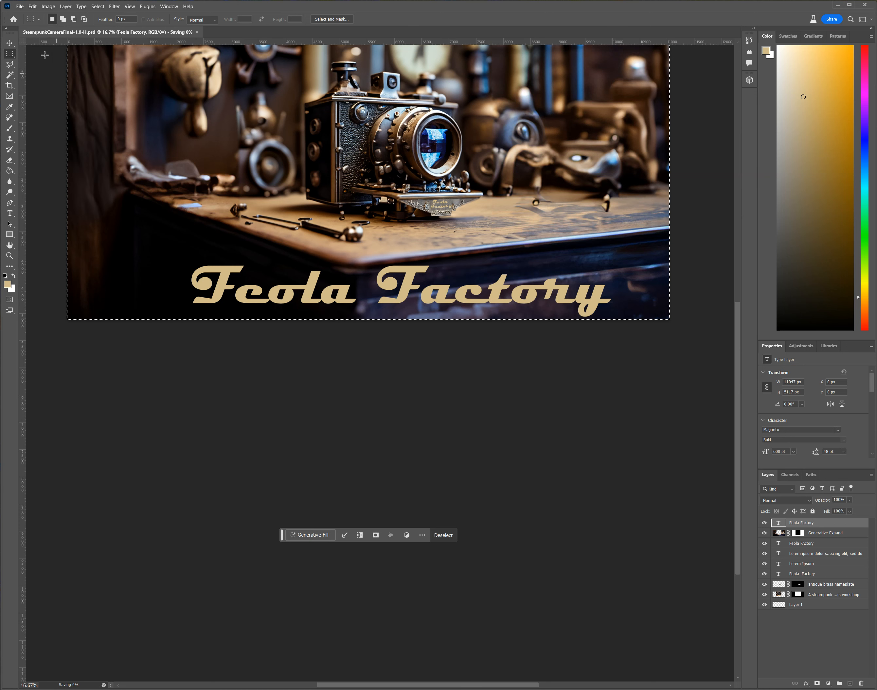
click(20, 6)
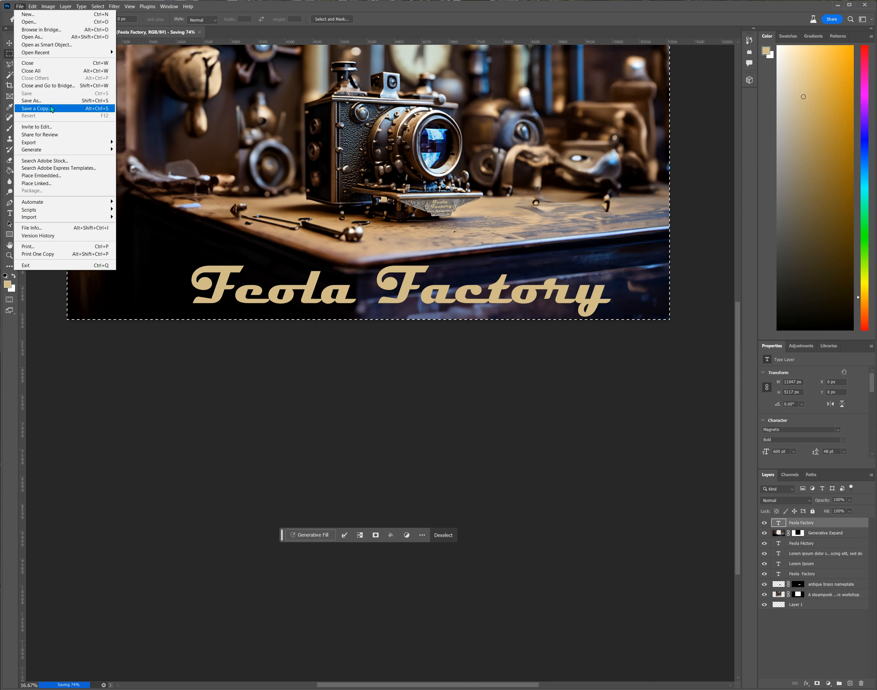
click(36, 108)
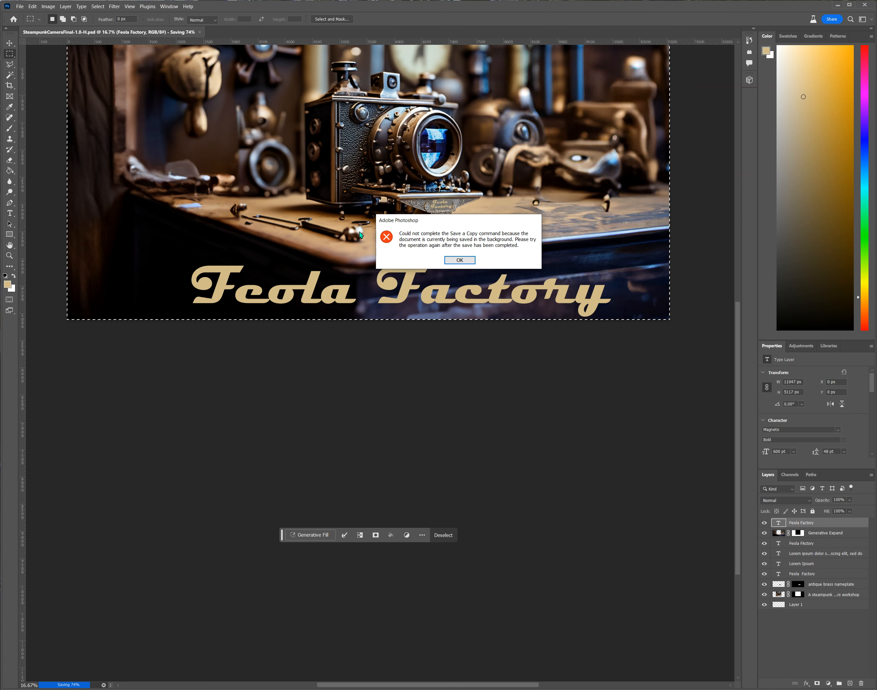
click(459, 260)
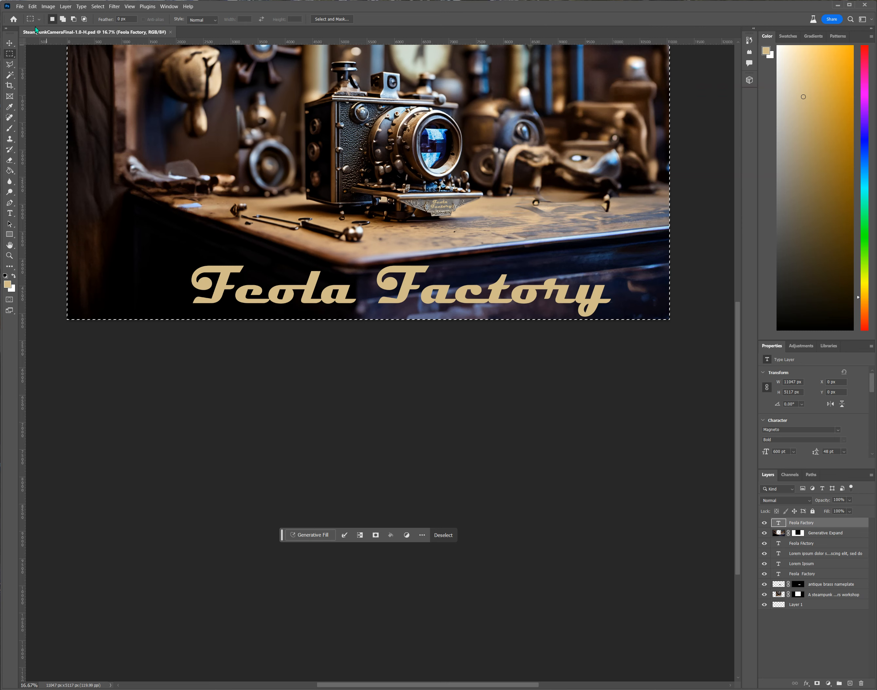
Save a JPEG copy named SteampunkCameraFinal-1.0-H.jpg, with ' copy' removed from the name.
click(20, 6)
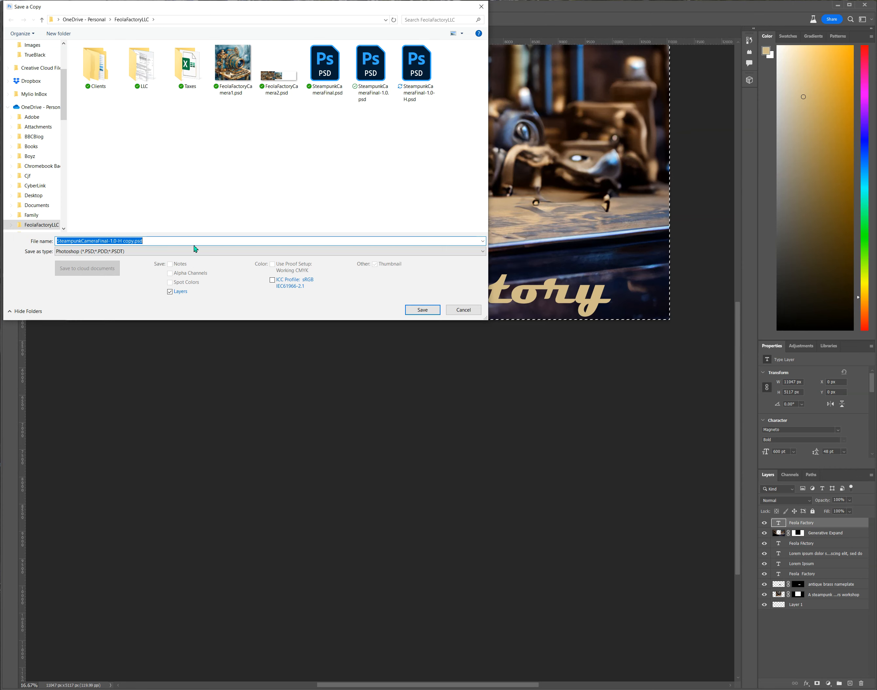
click(249, 250)
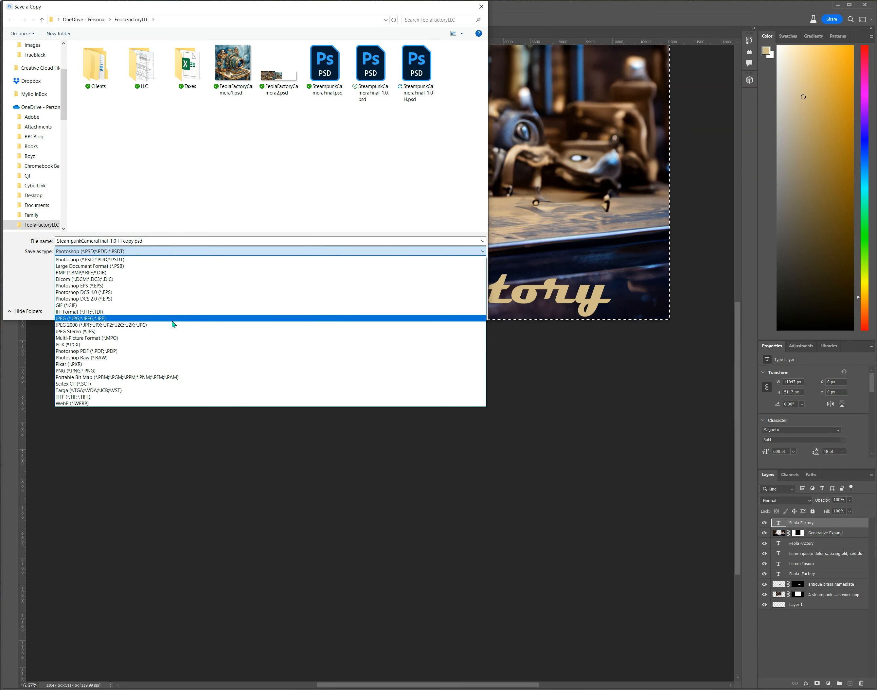
click(82, 318)
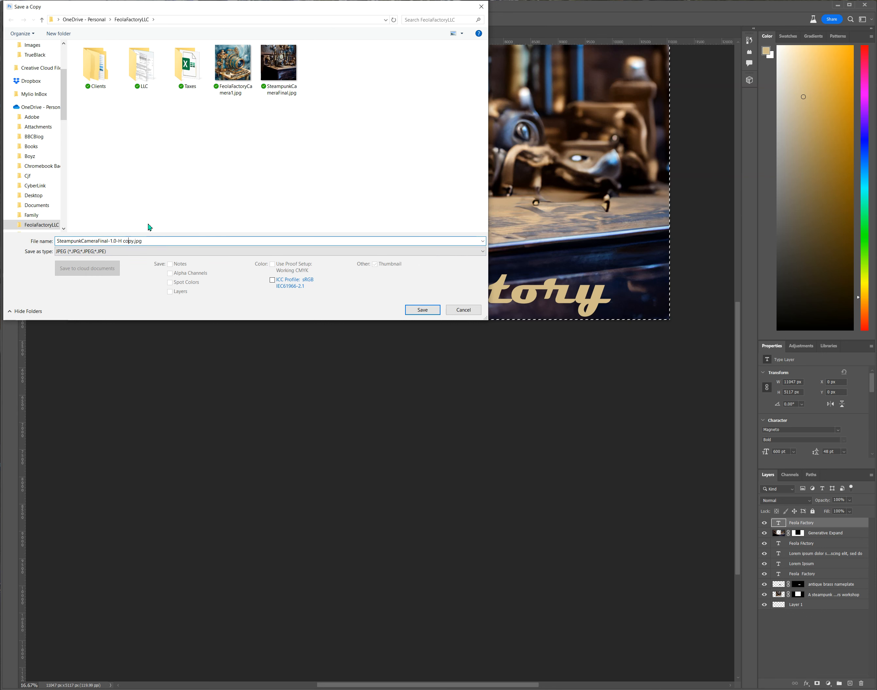
mouse_move(168, 222)
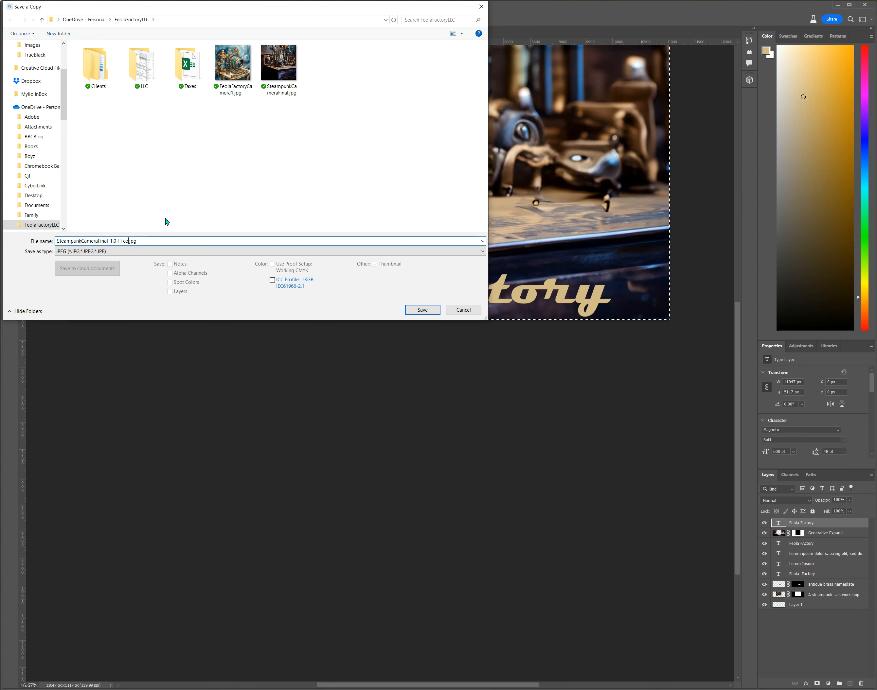
key(BackSpace)
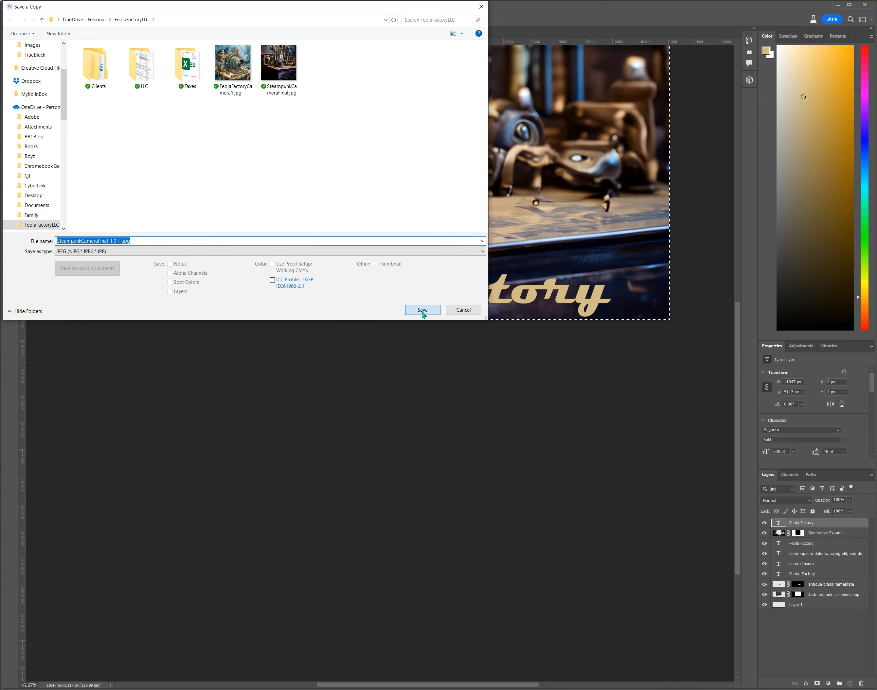
click(423, 309)
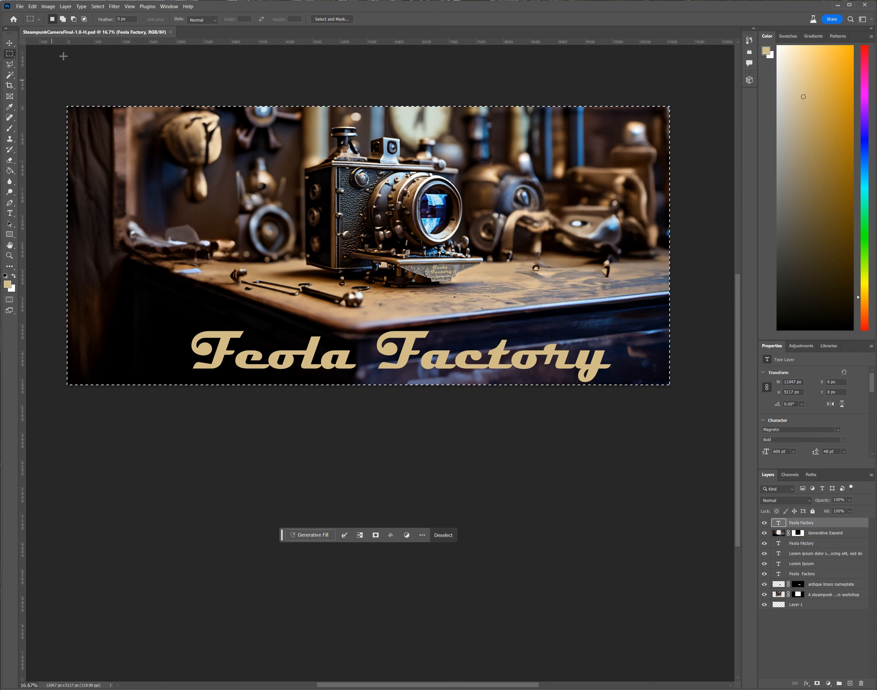
Deselect, select a tight rectangle around the steampunk camera and crop to it, dropping the title.
click(97, 6)
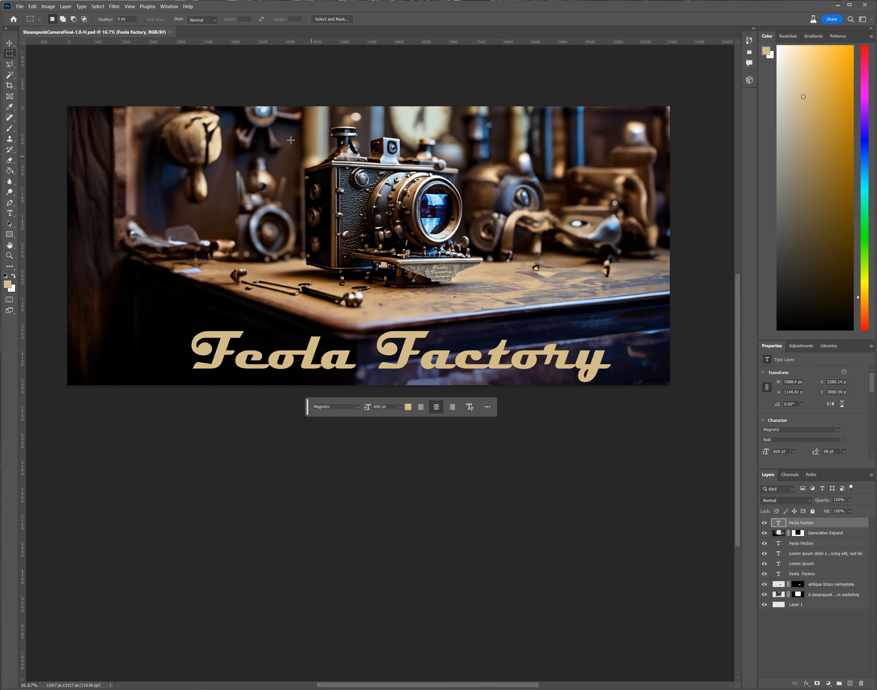
mouse_move(283, 118)
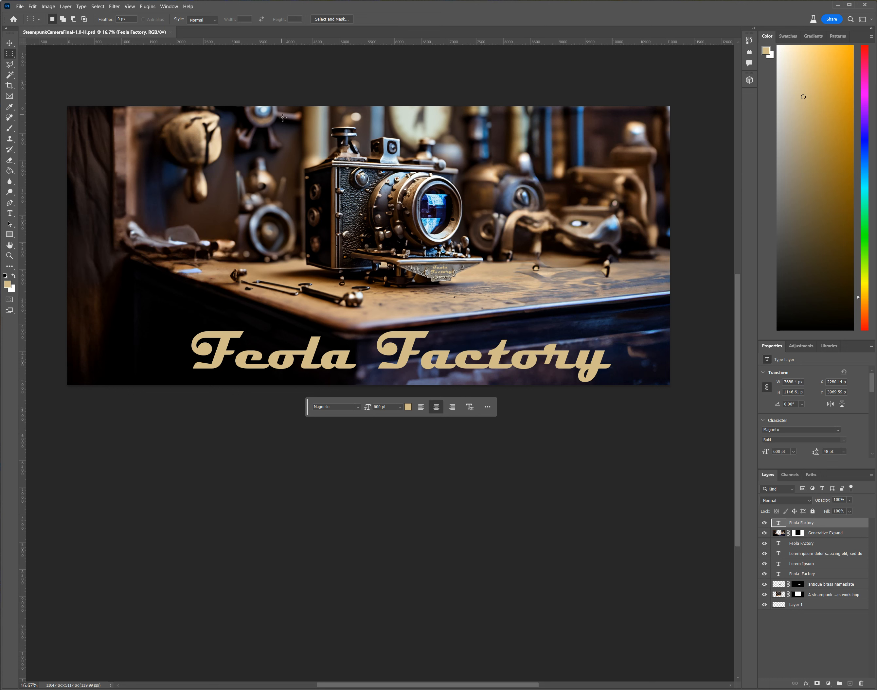
mouse_move(292, 281)
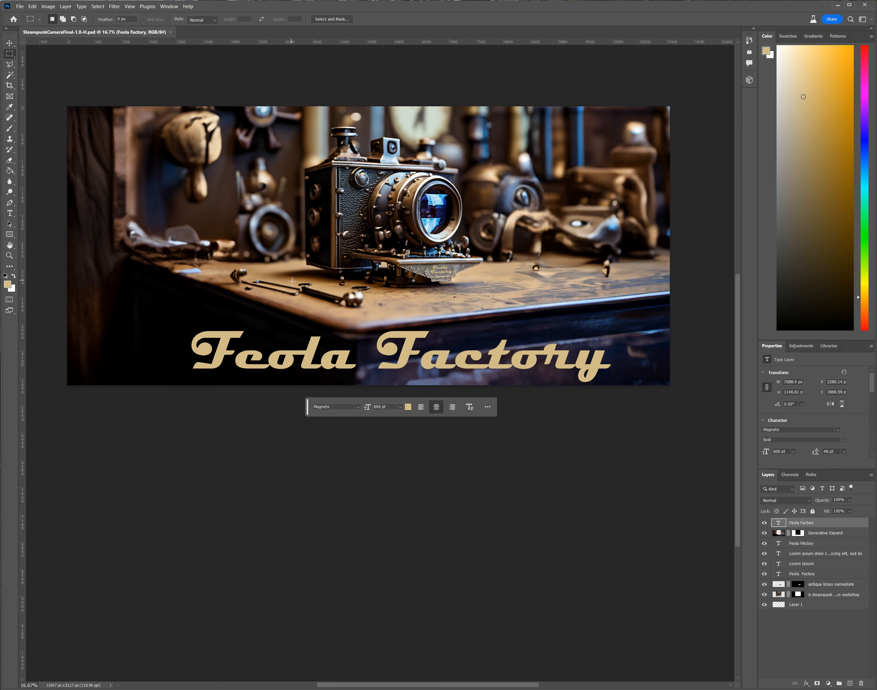
mouse_move(498, 284)
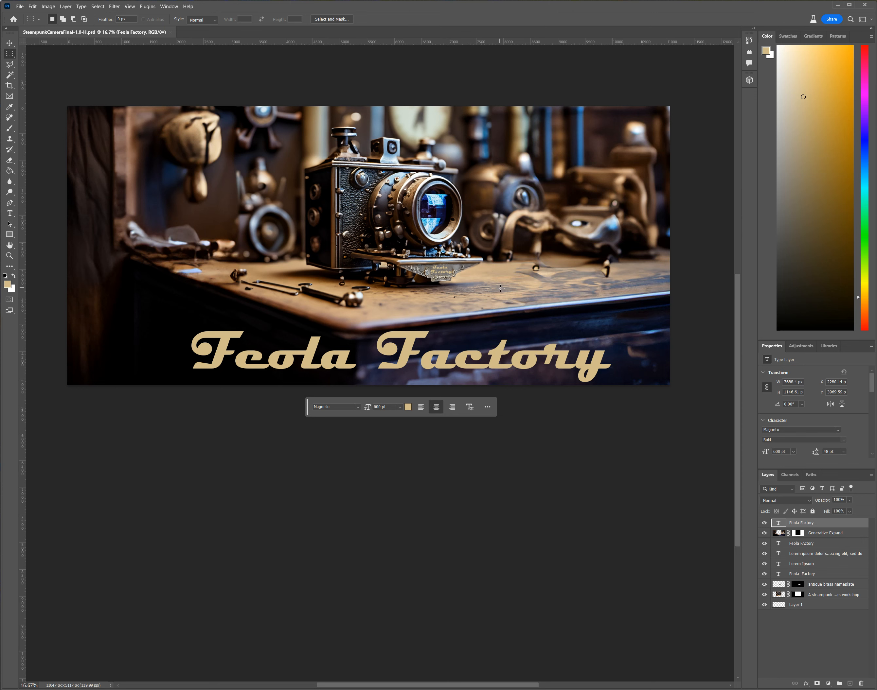
drag(284, 232, 502, 286)
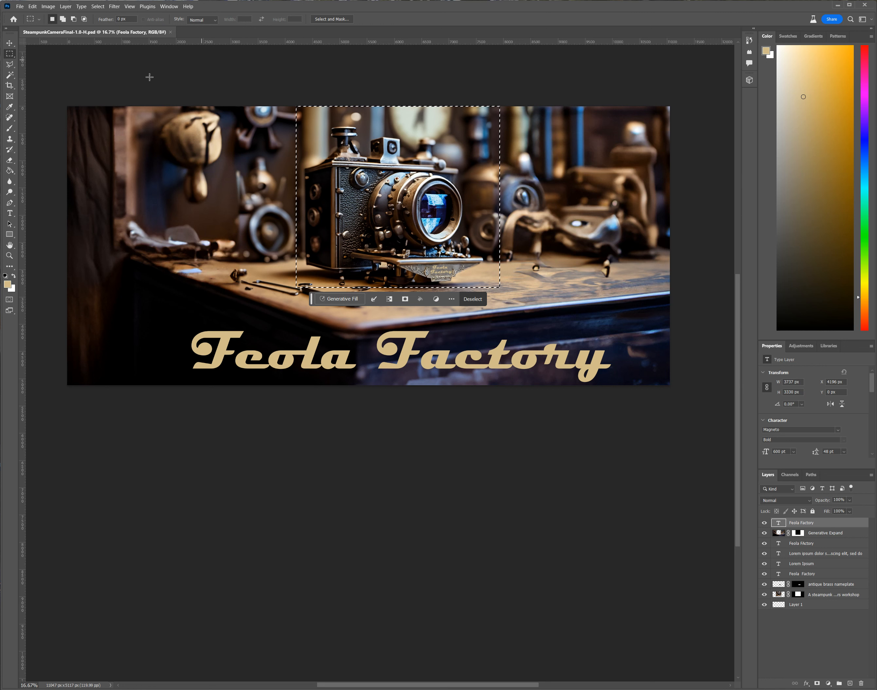
mouse_move(62, 49)
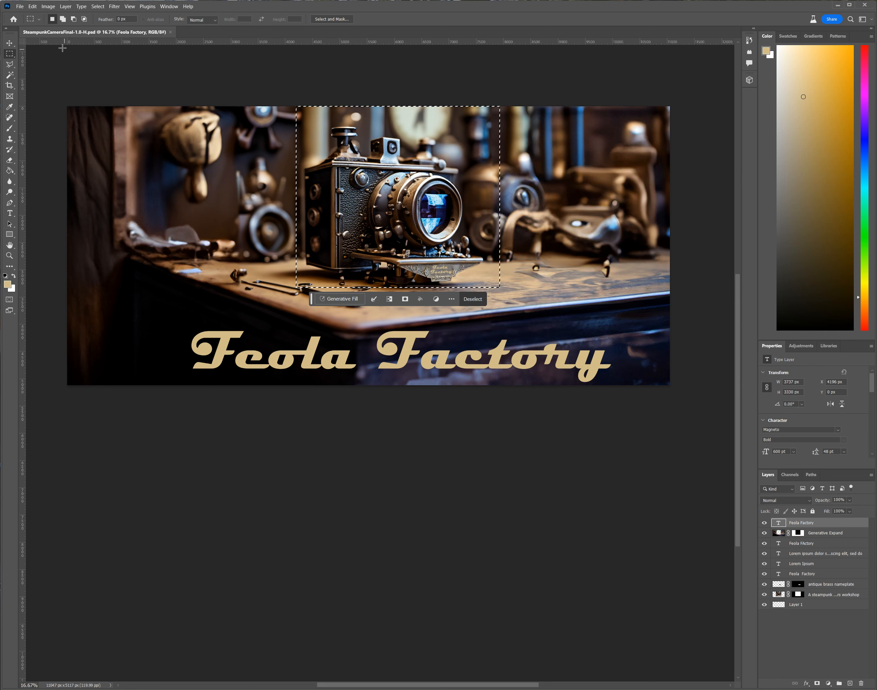
click(48, 6)
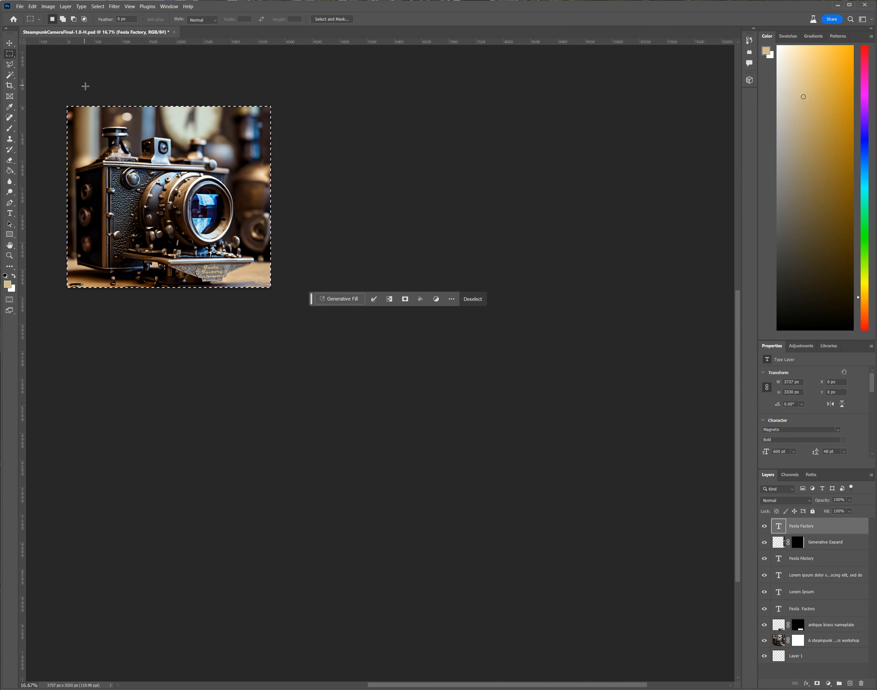
mouse_move(23, 10)
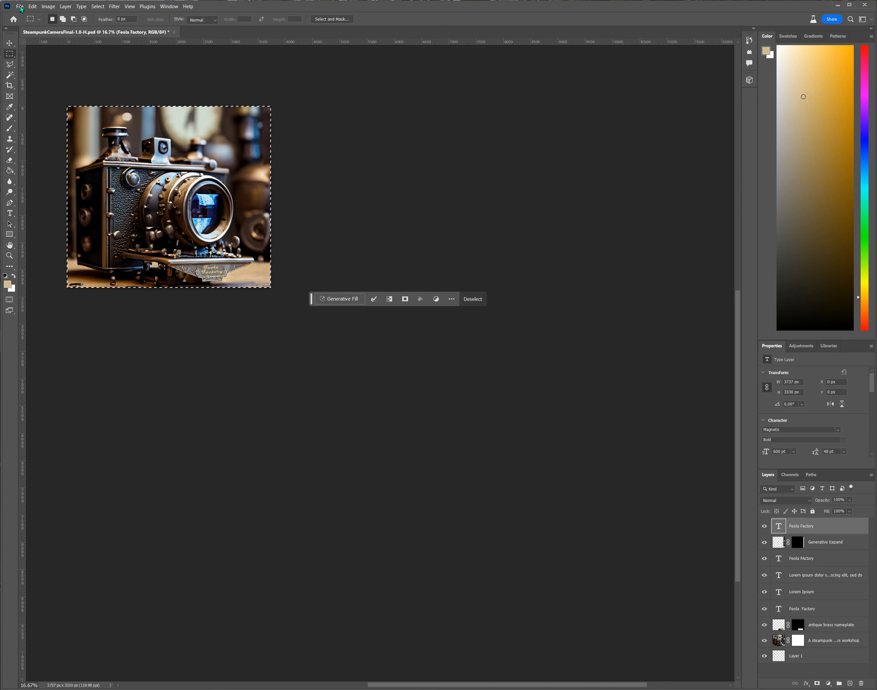
Save the camera close-up as a new PSD named SteampunkCameraFinal-1.0-SQ.psd.
click(25, 6)
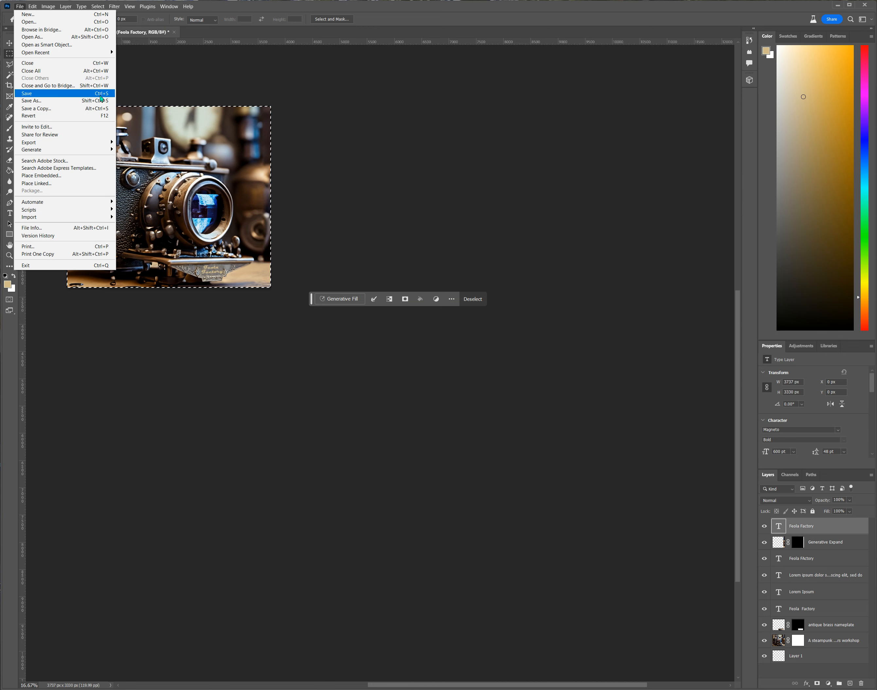
click(27, 94)
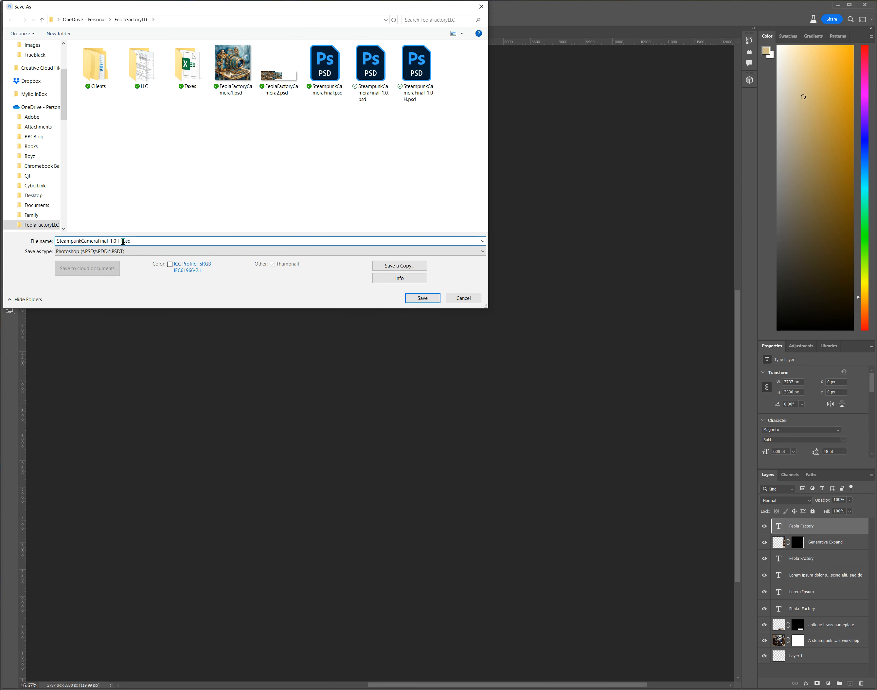
mouse_move(154, 206)
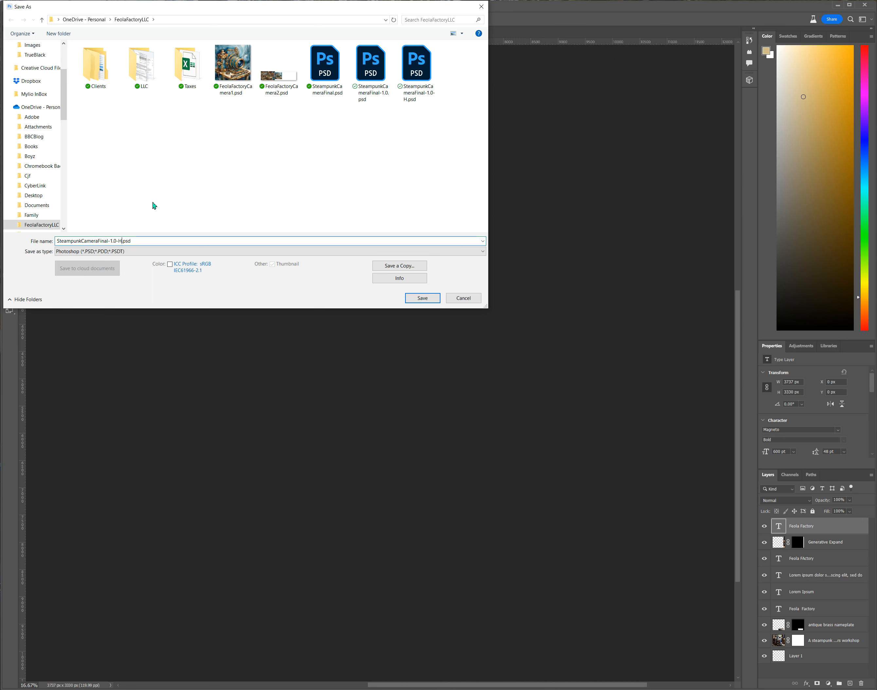
key(Backspace)
text(S)
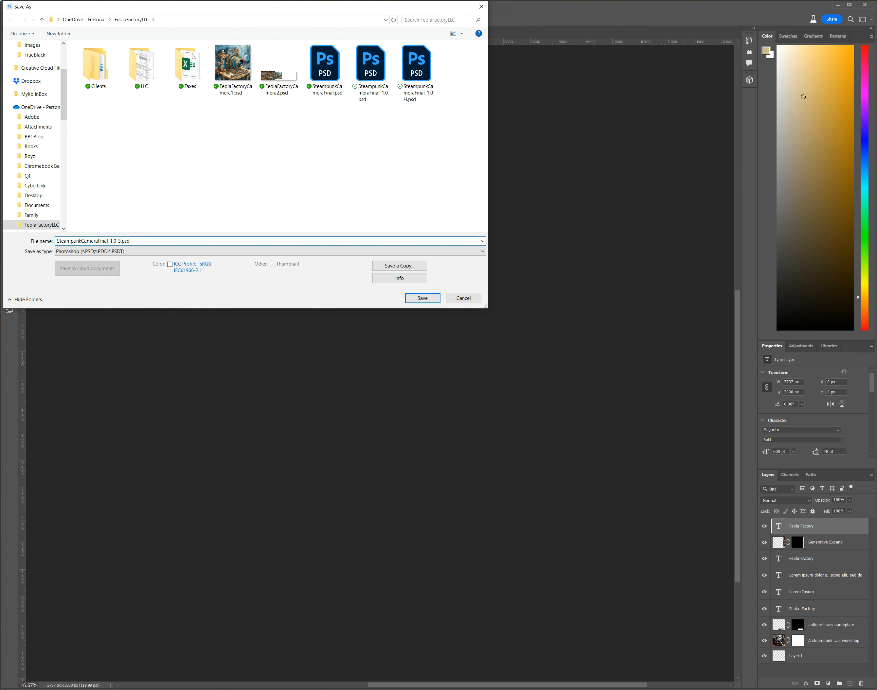
text(Q)
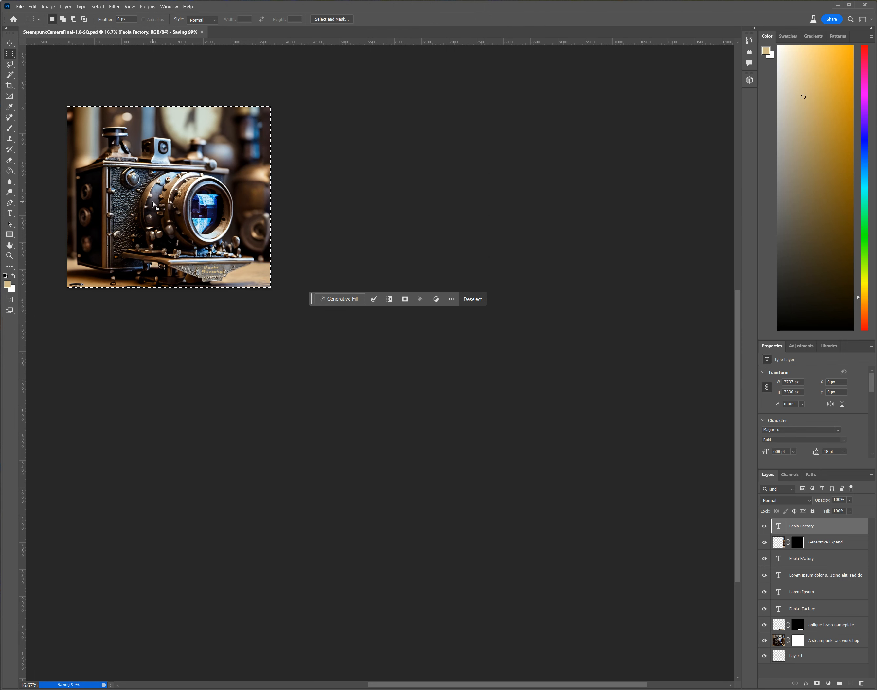
mouse_move(180, 133)
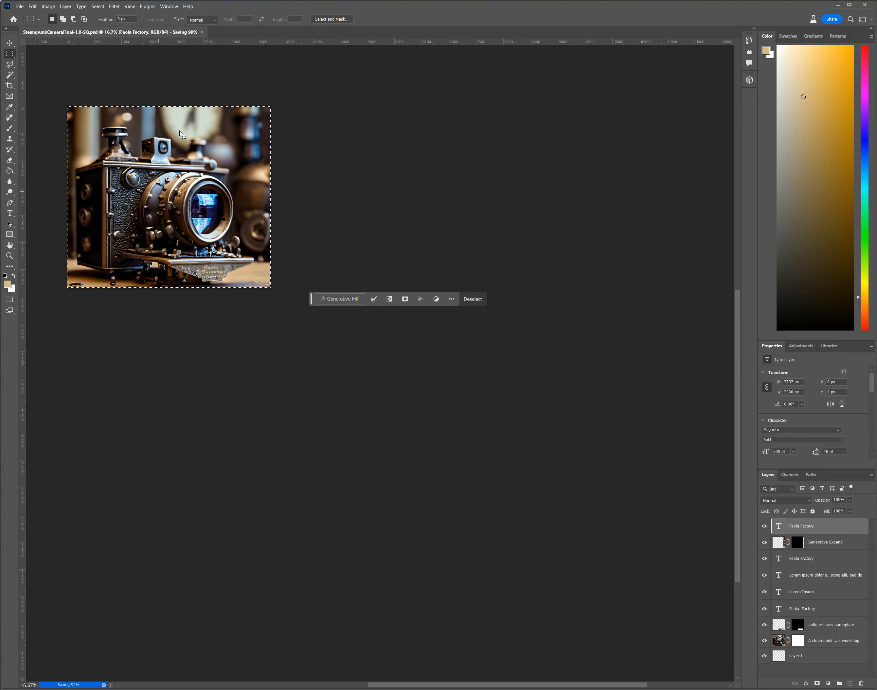
mouse_move(146, 81)
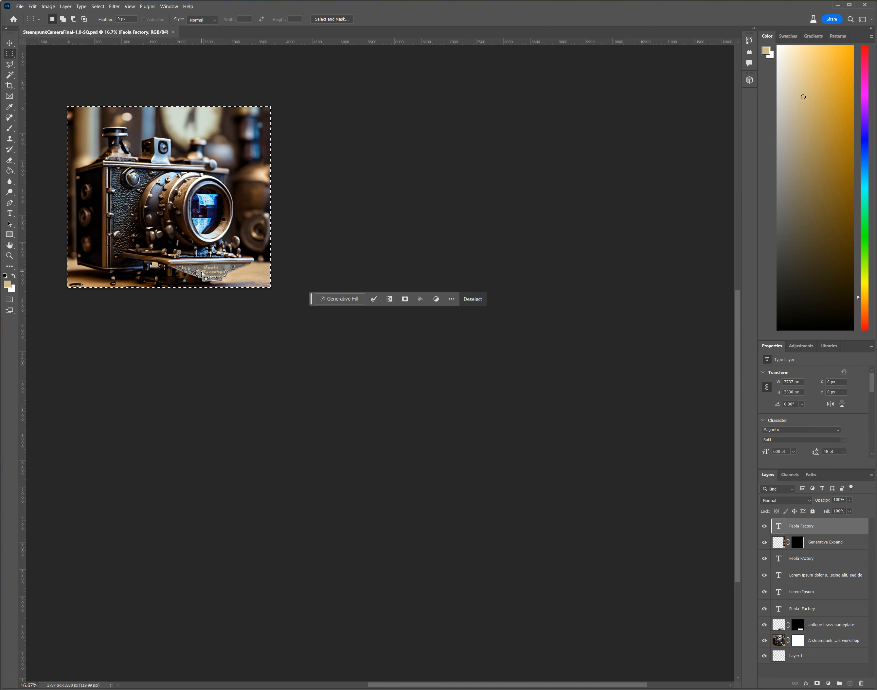
mouse_move(378, 174)
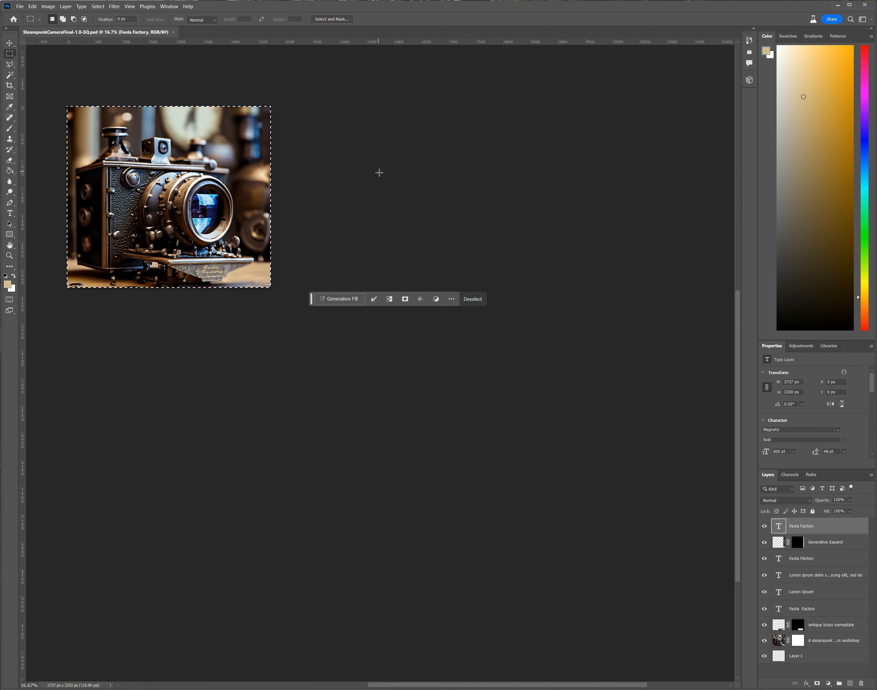
mouse_move(378, 160)
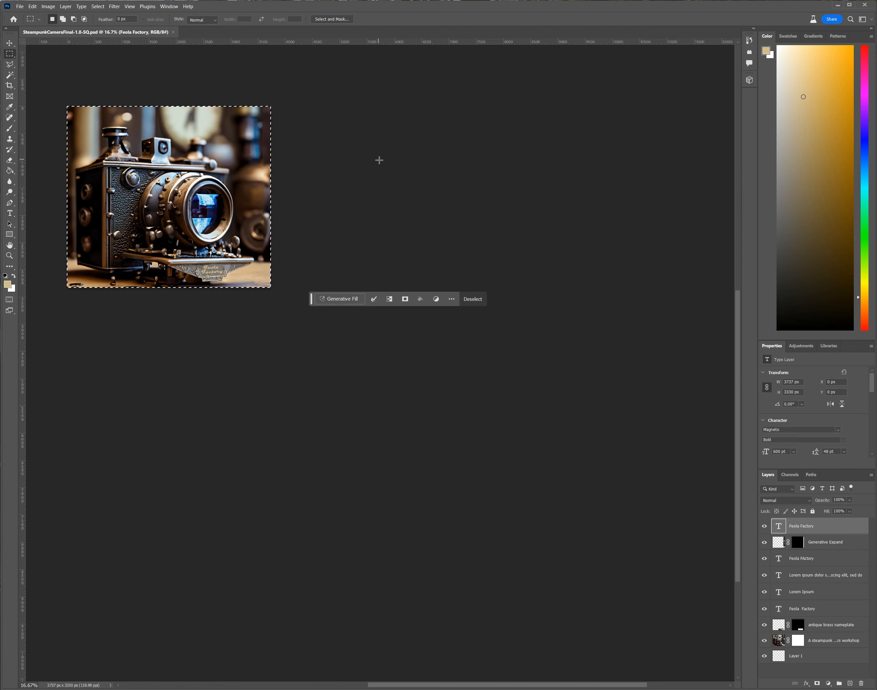